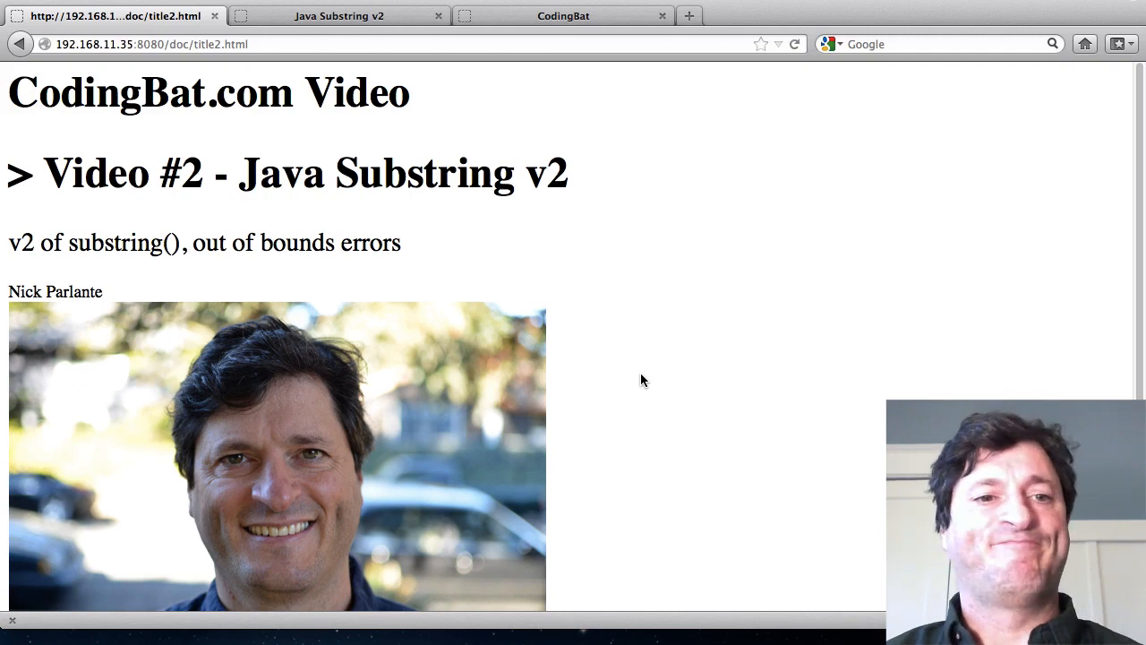
# Show the Java Substring v2 help page and highlight the substring(start, end) bullet.
pyautogui.click(339, 14)
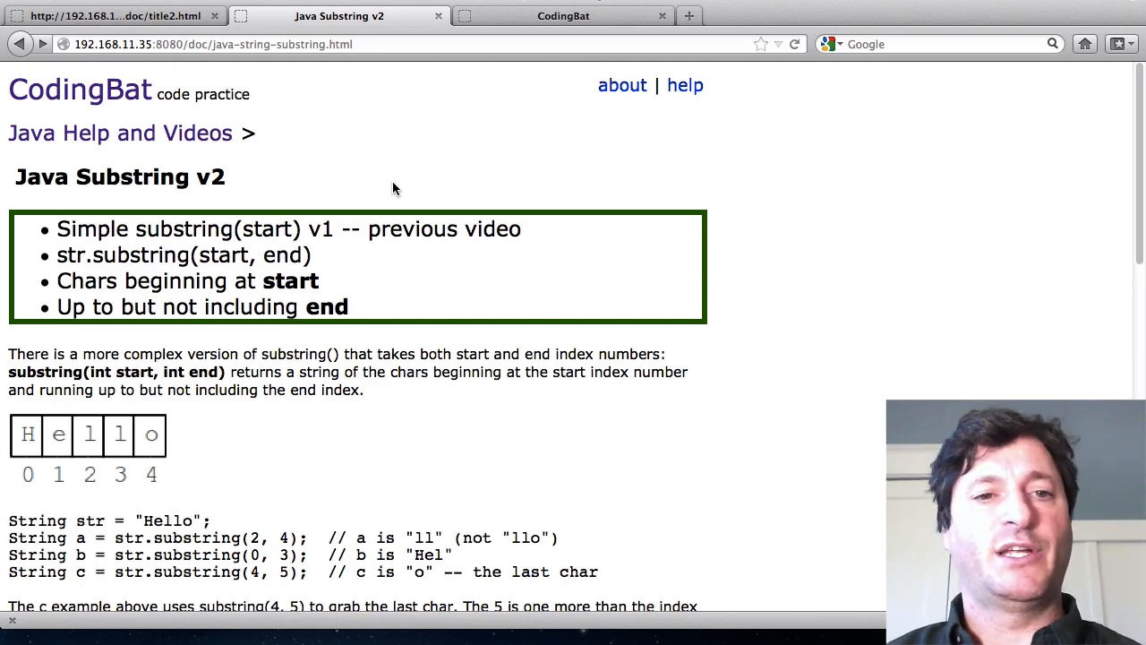
pyautogui.scroll(-3)
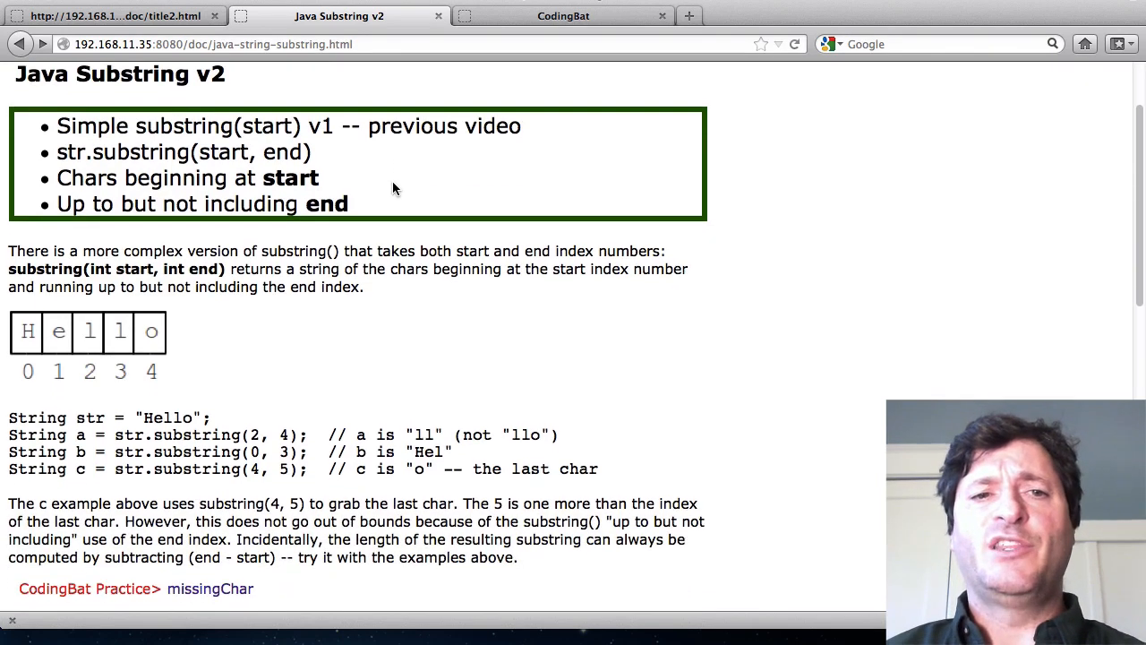
pyautogui.moveTo(165, 125); pyautogui.dragTo(301, 126)
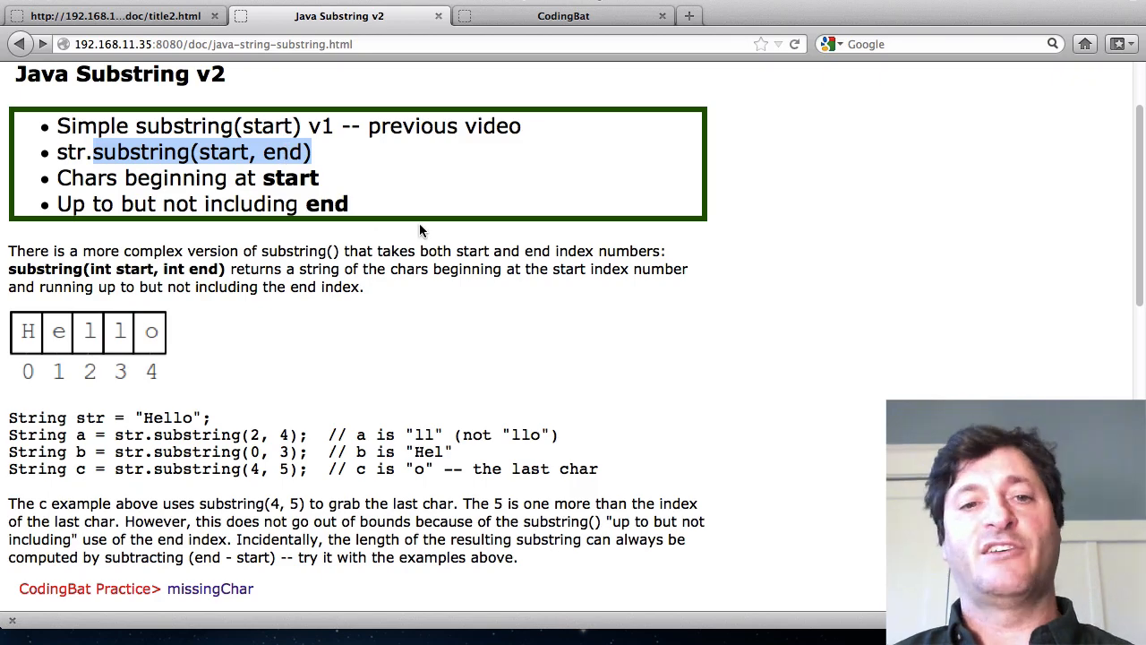
pyautogui.scroll(-3)
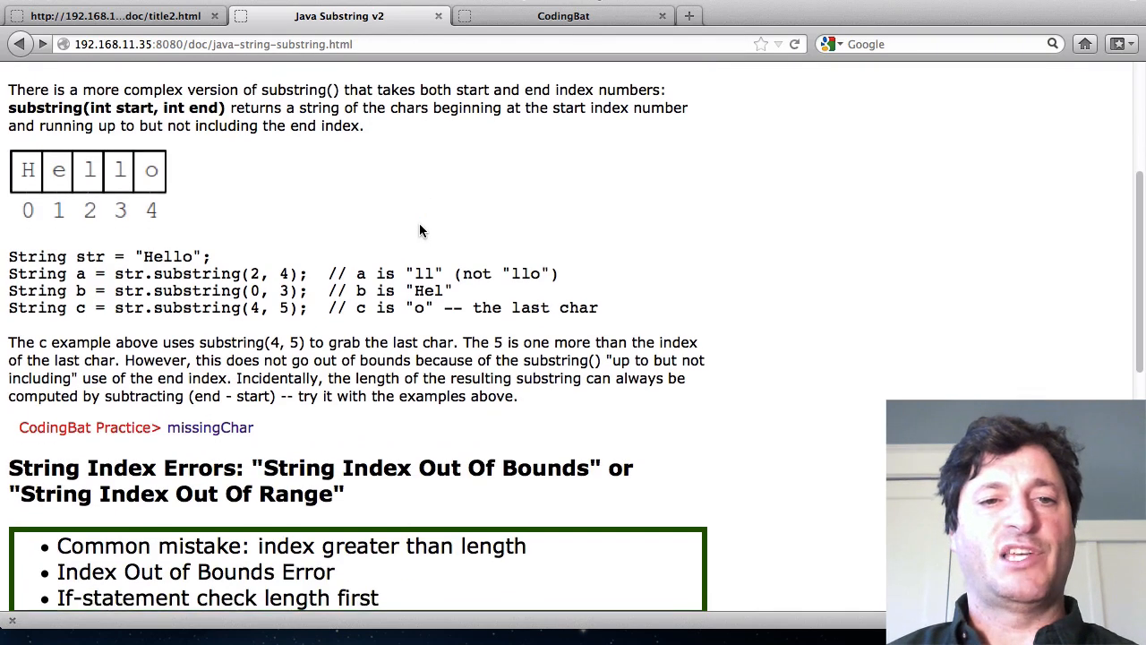
pyautogui.scroll(-3)
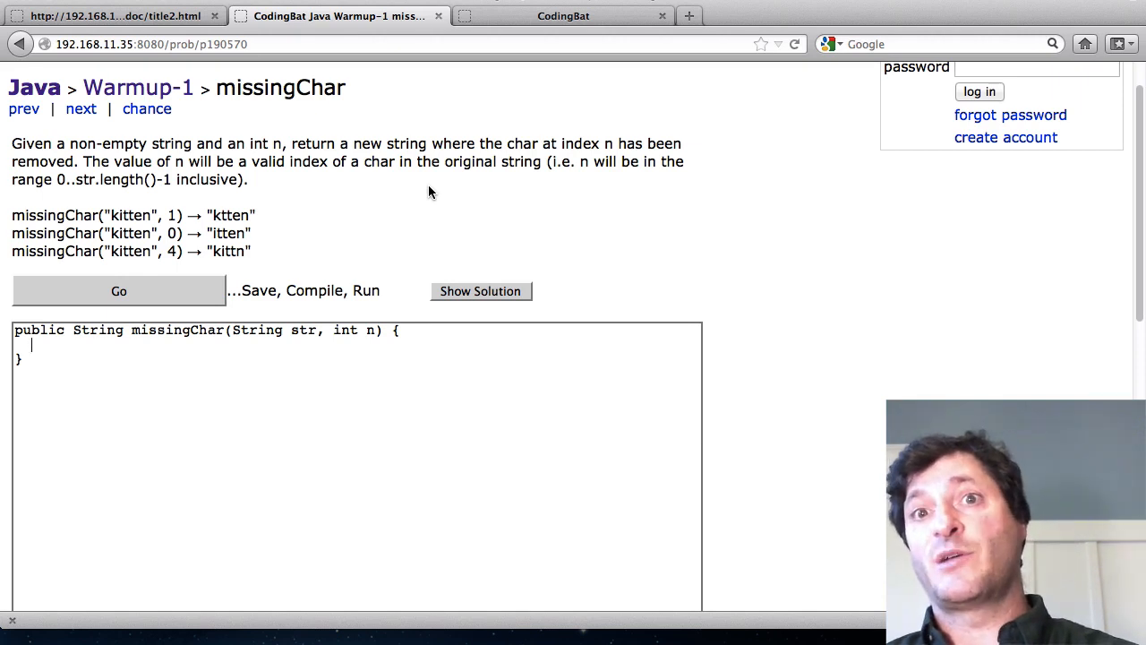
pyautogui.moveTo(322, 243)
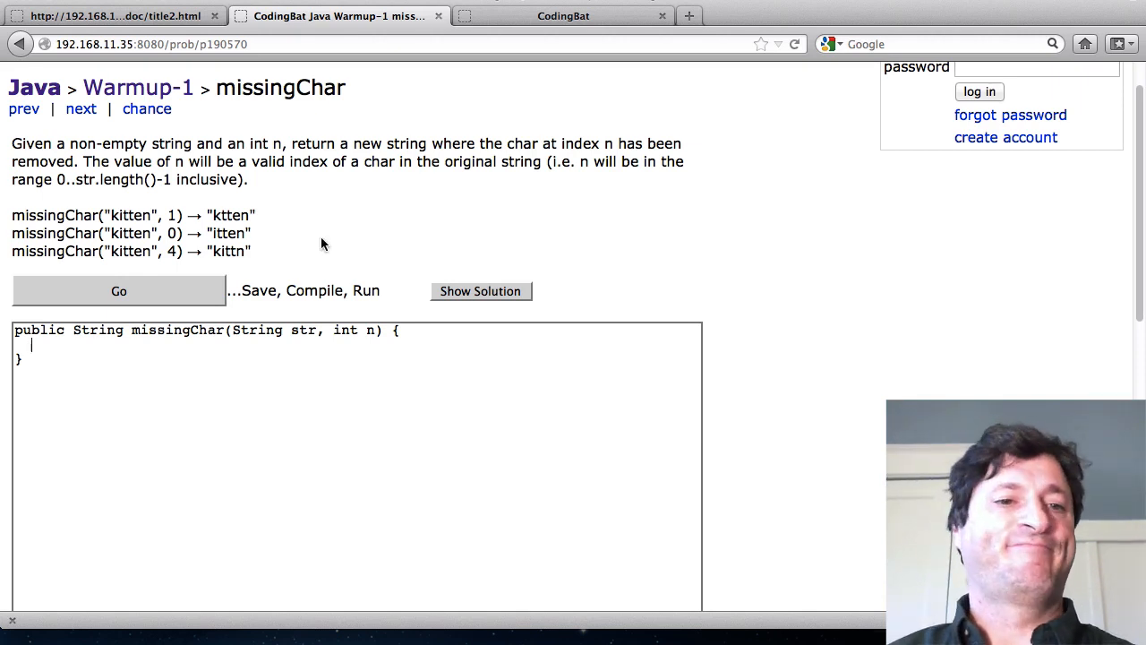
# Write the first missingChar line: String front = str.substring(0, n);.
pyautogui.write('S')
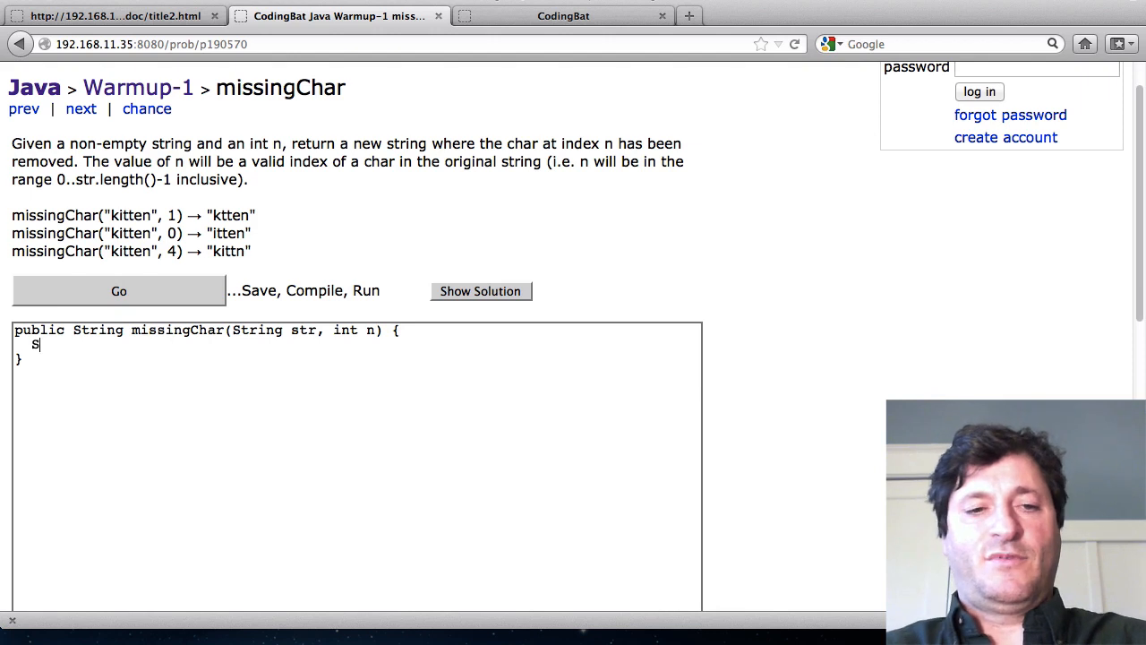
pyautogui.write('tring front =')
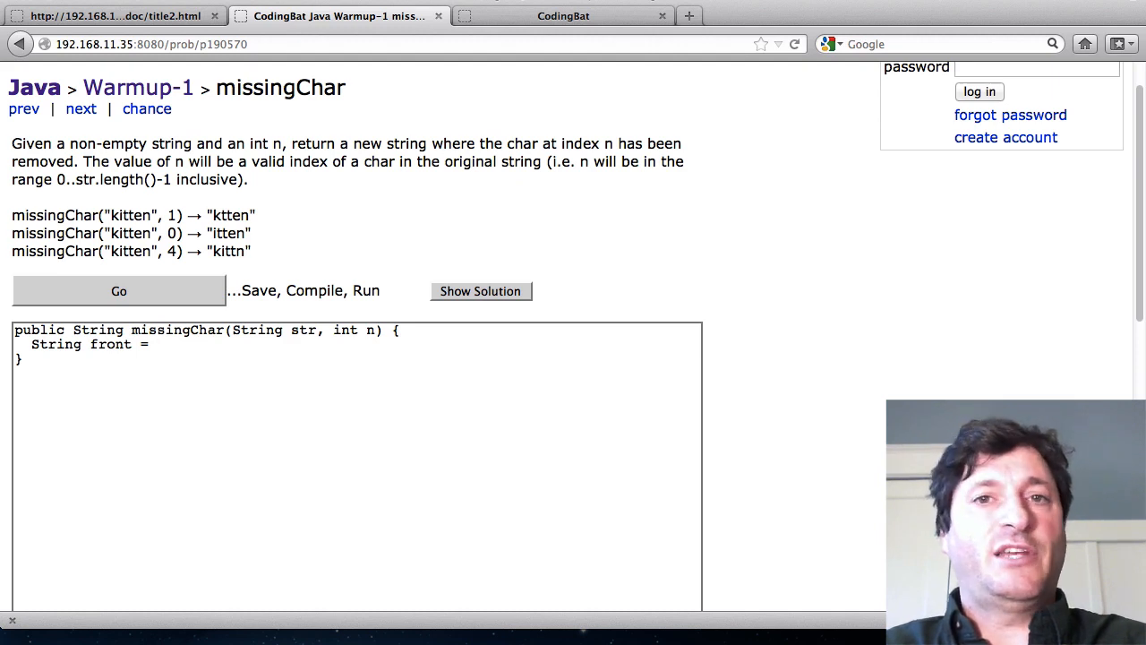
pyautogui.click(158, 344)
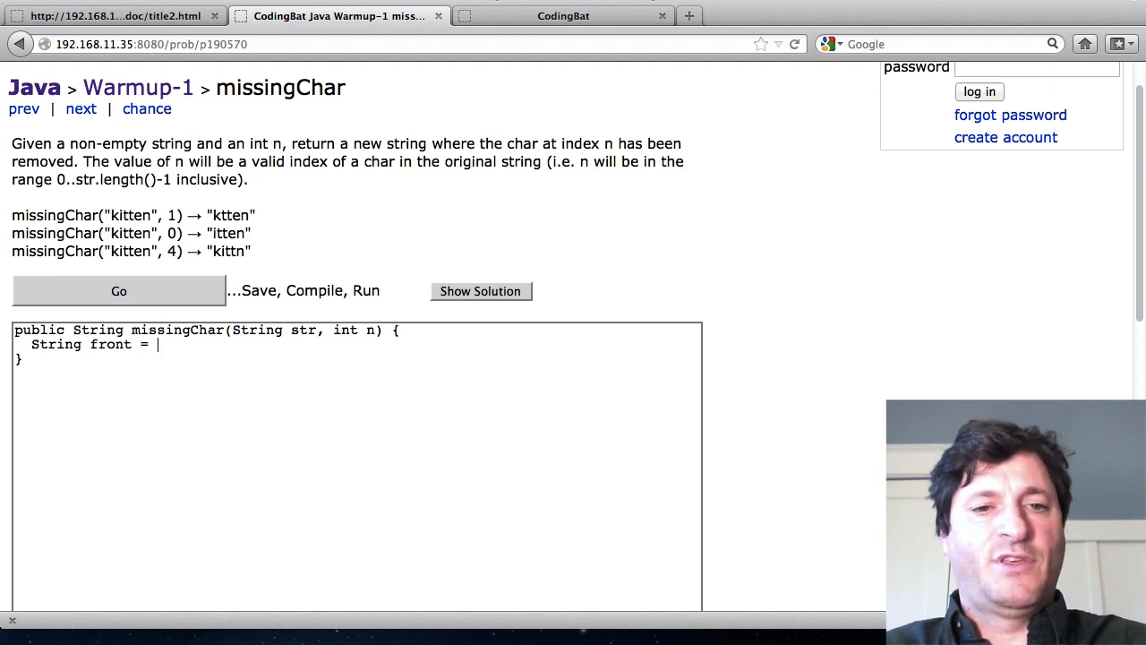
pyautogui.write('str.substring(')
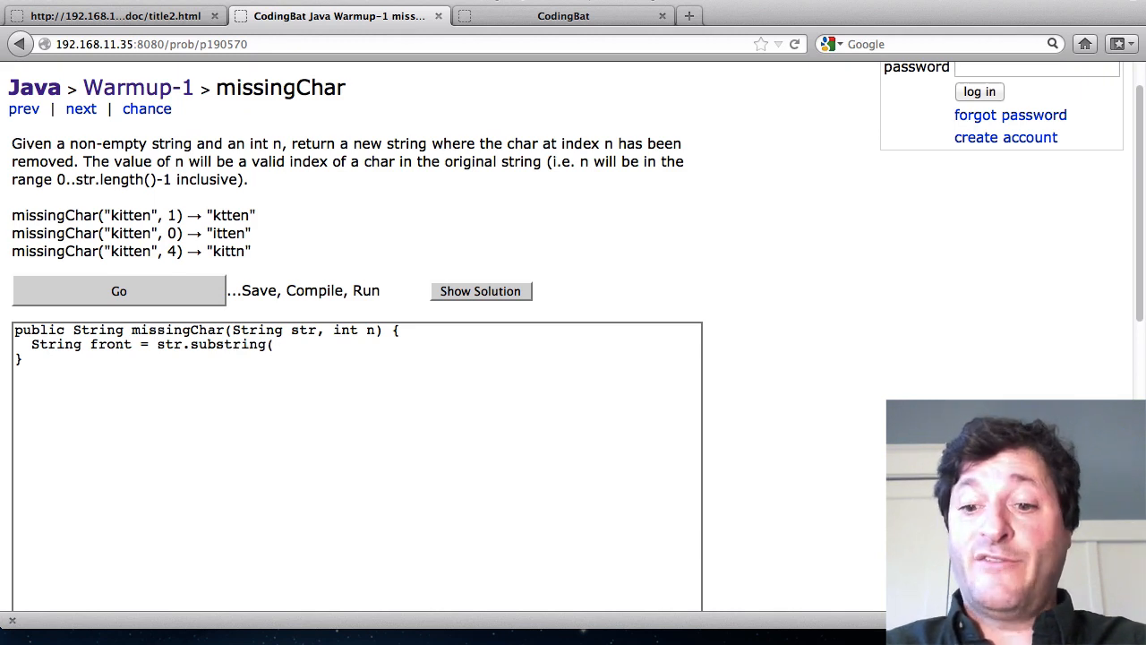
pyautogui.write('0,')
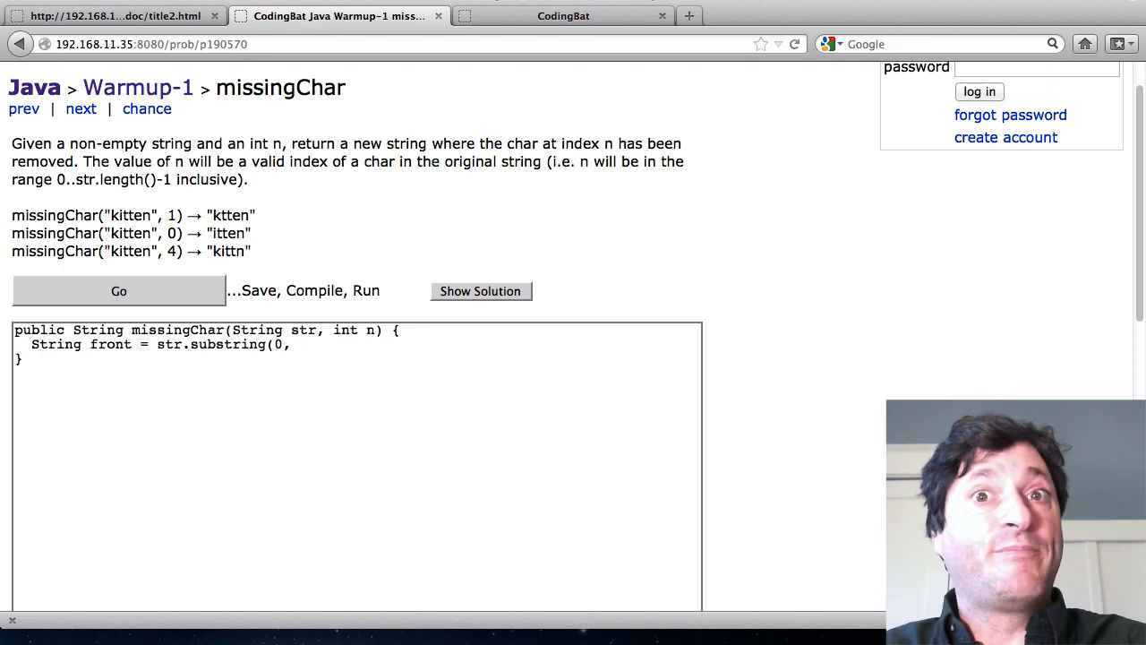
pyautogui.write('n')
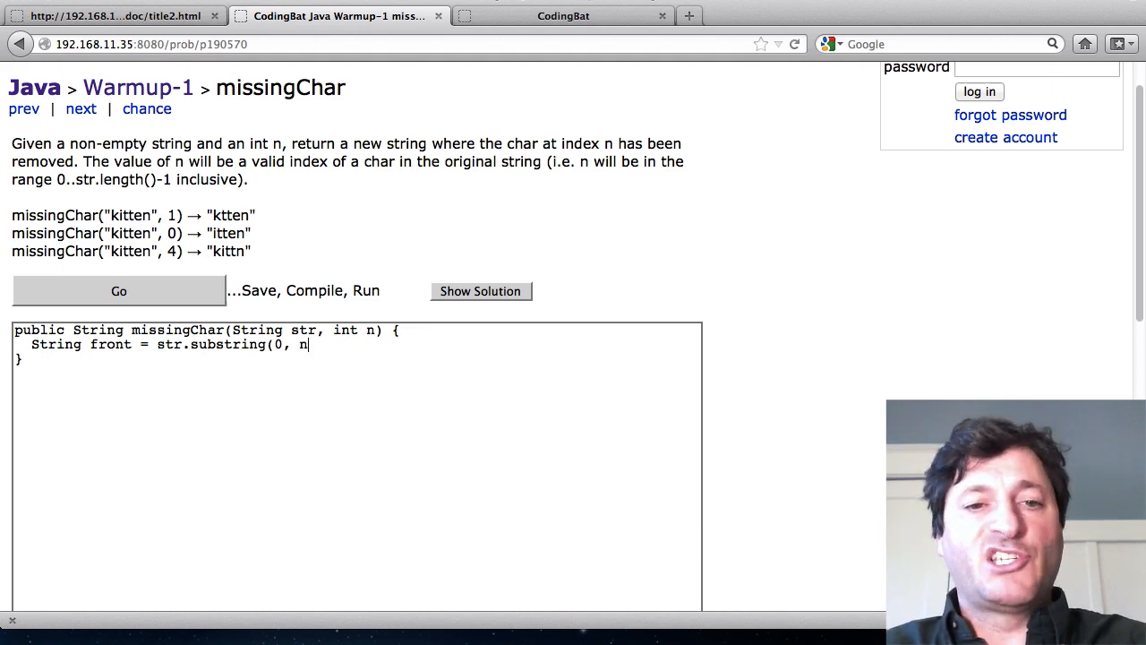
pyautogui.write(');')
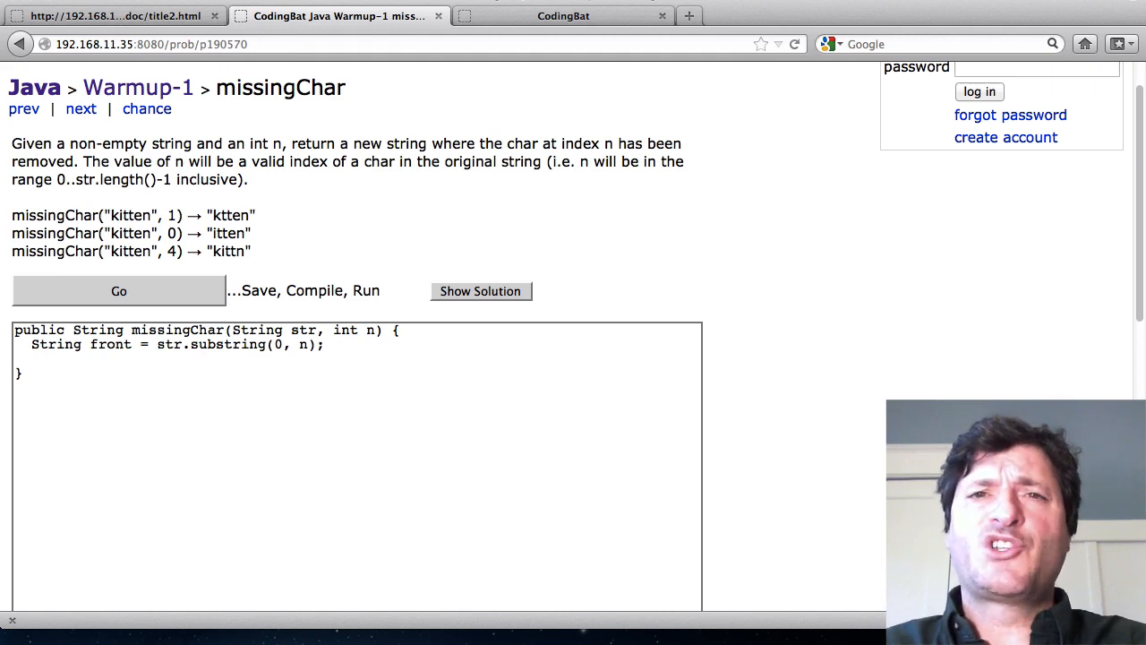
# Add the line String back = str.substring(n + 1); to missingChar.
pyautogui.write('S')
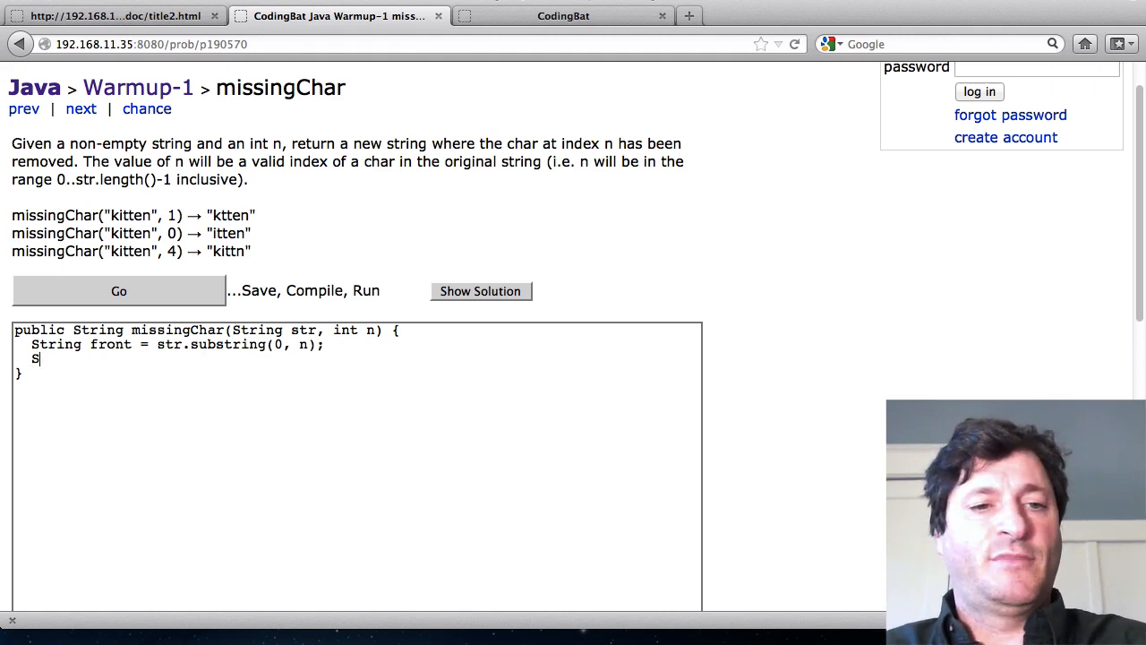
pyautogui.write('tring back')
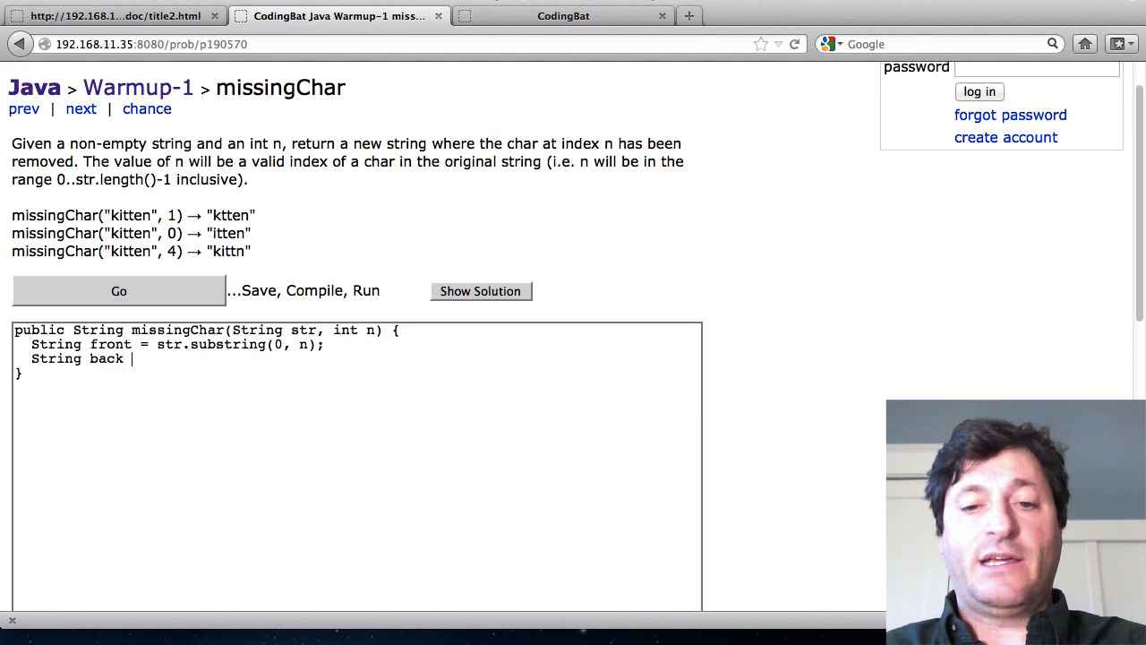
pyautogui.write('= str.sub')
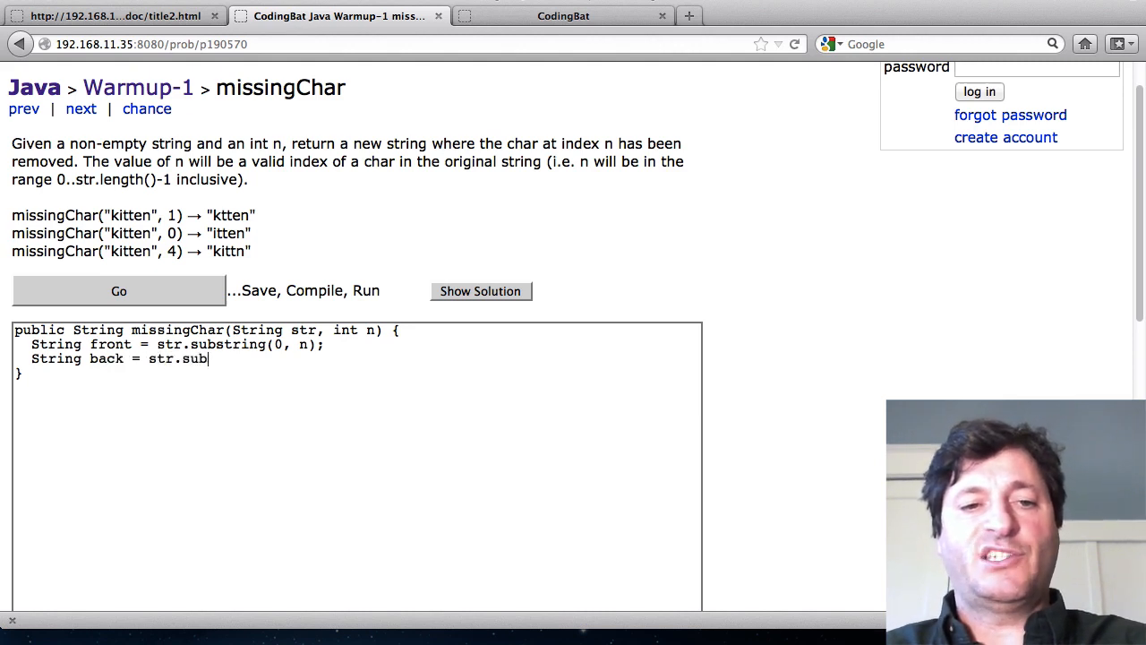
pyautogui.write('string(')
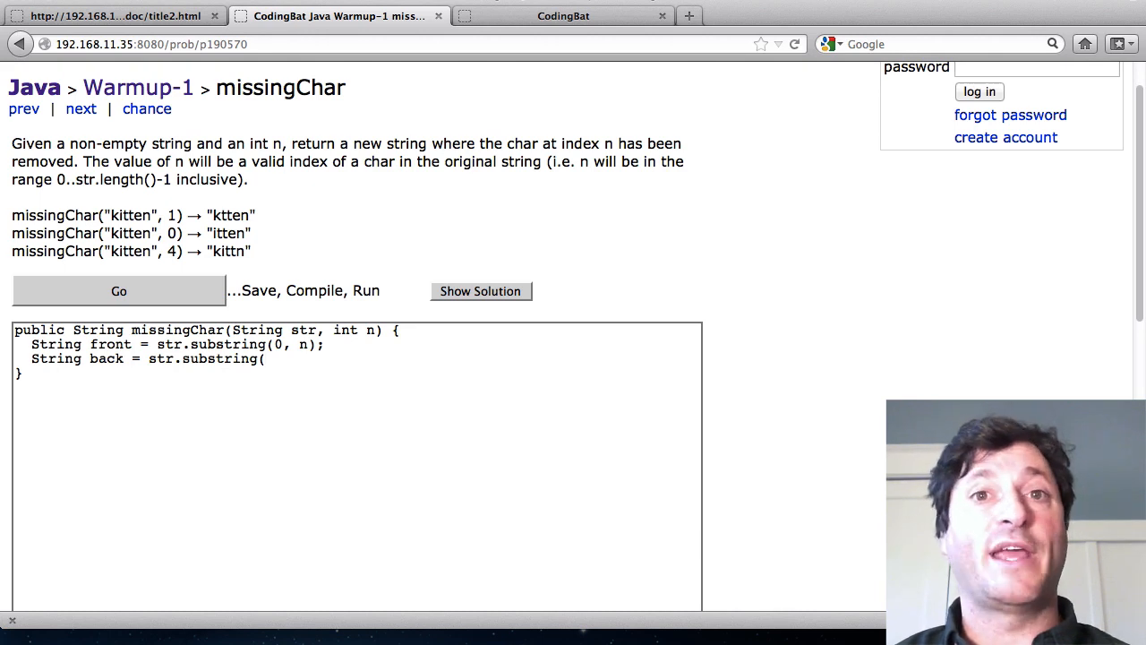
pyautogui.write('n')
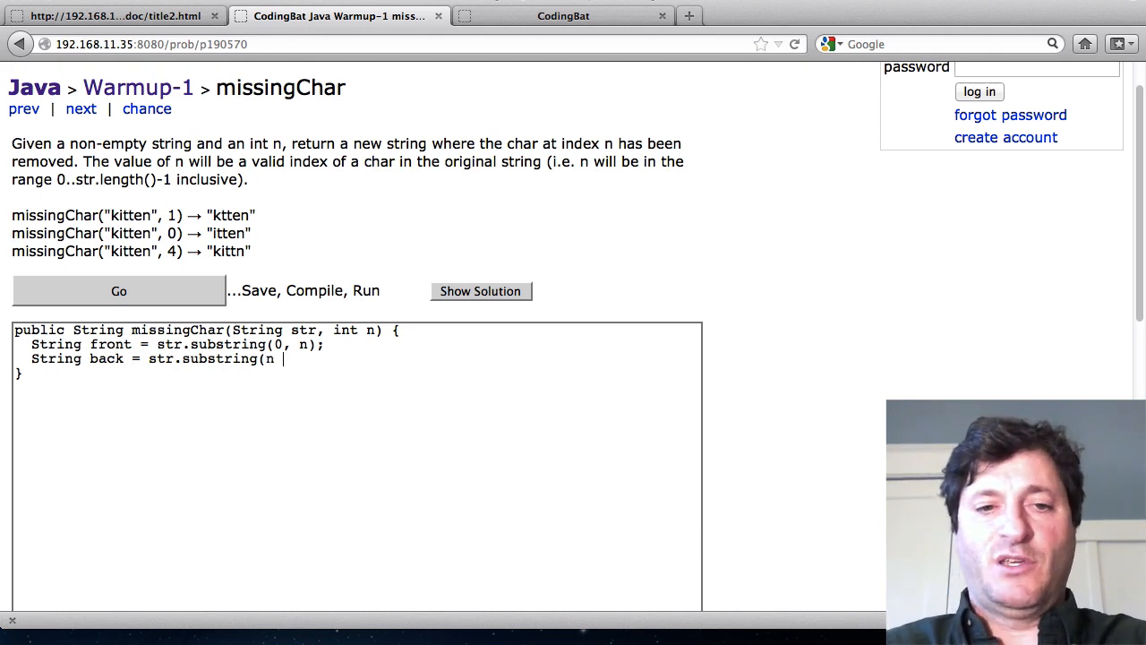
pyautogui.write('+ 1')
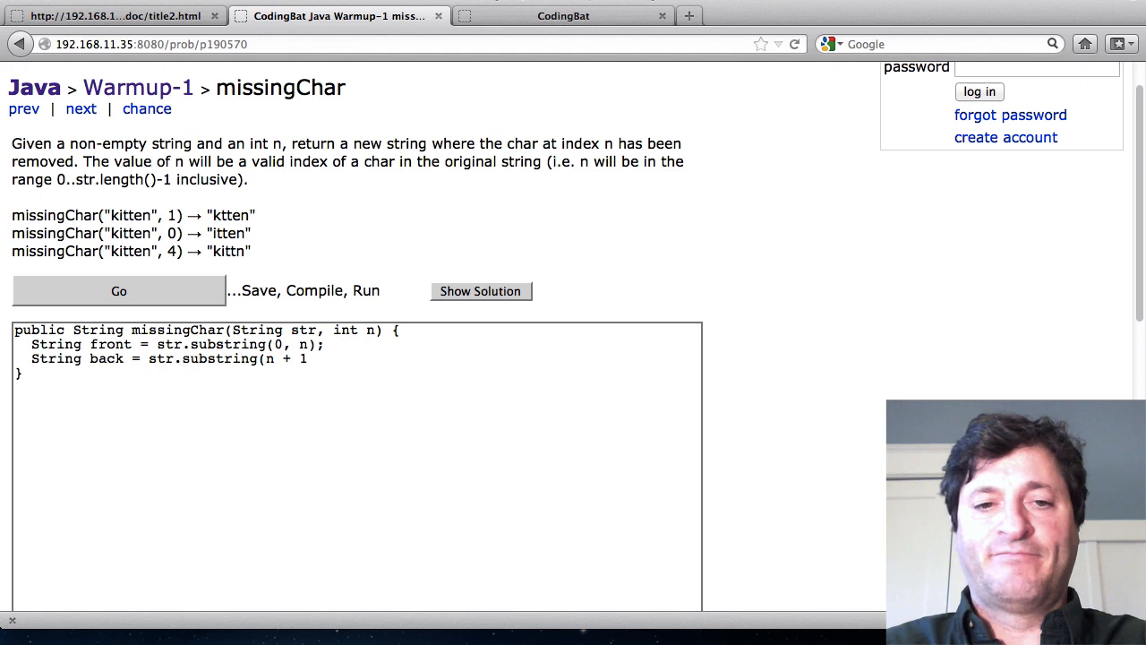
pyautogui.write(');')
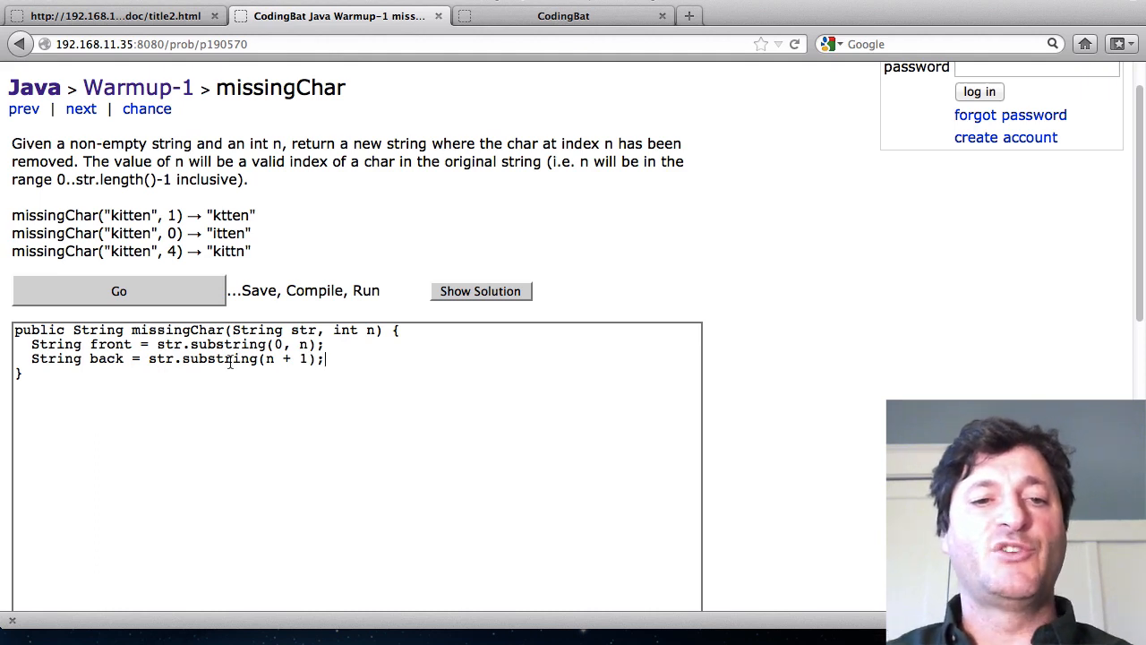
# Finish missingChar with return front + back; and return to the help page.
pyautogui.doubleClick(219, 359)
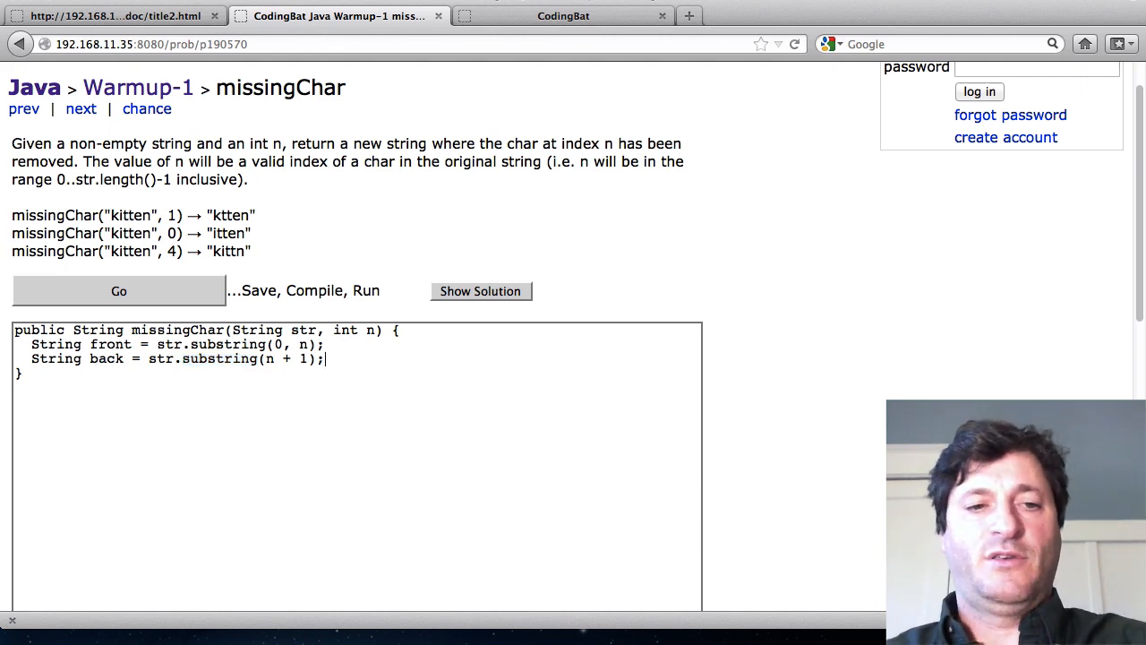
pyautogui.write('return front')
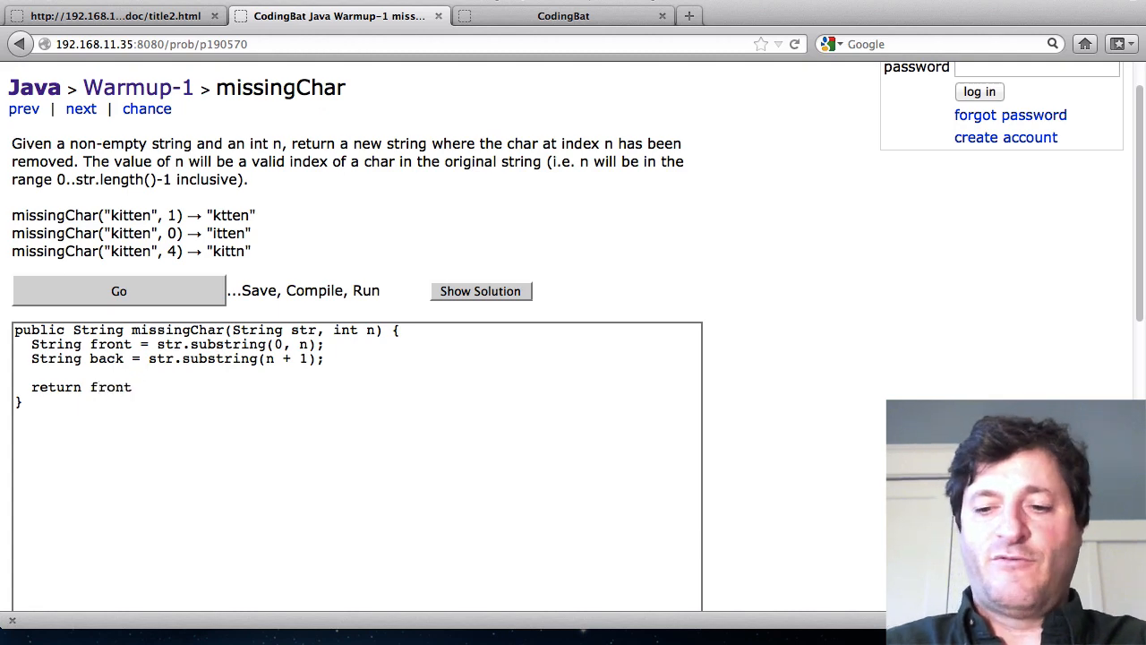
pyautogui.write('+ back;')
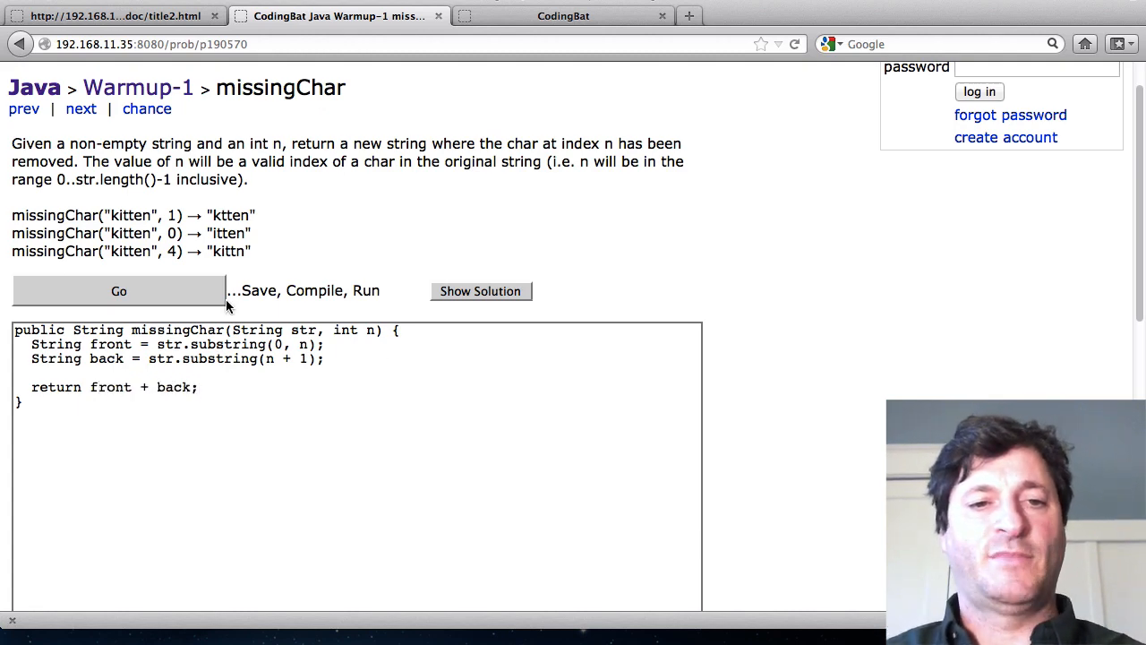
pyautogui.click(119, 290)
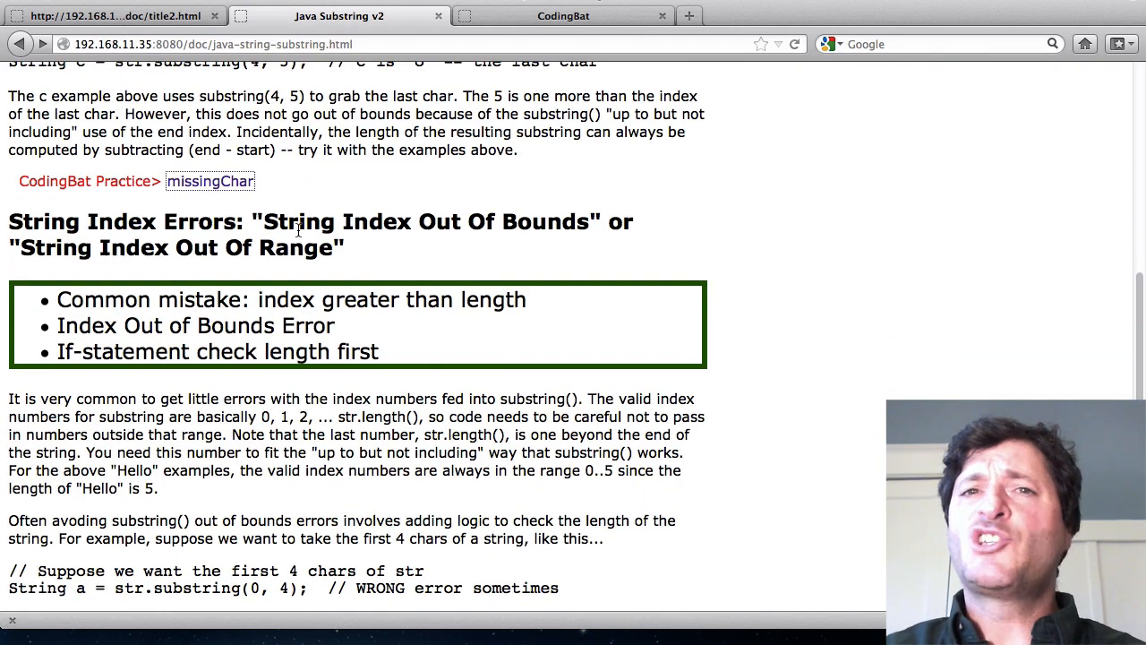
pyautogui.scroll(-3)
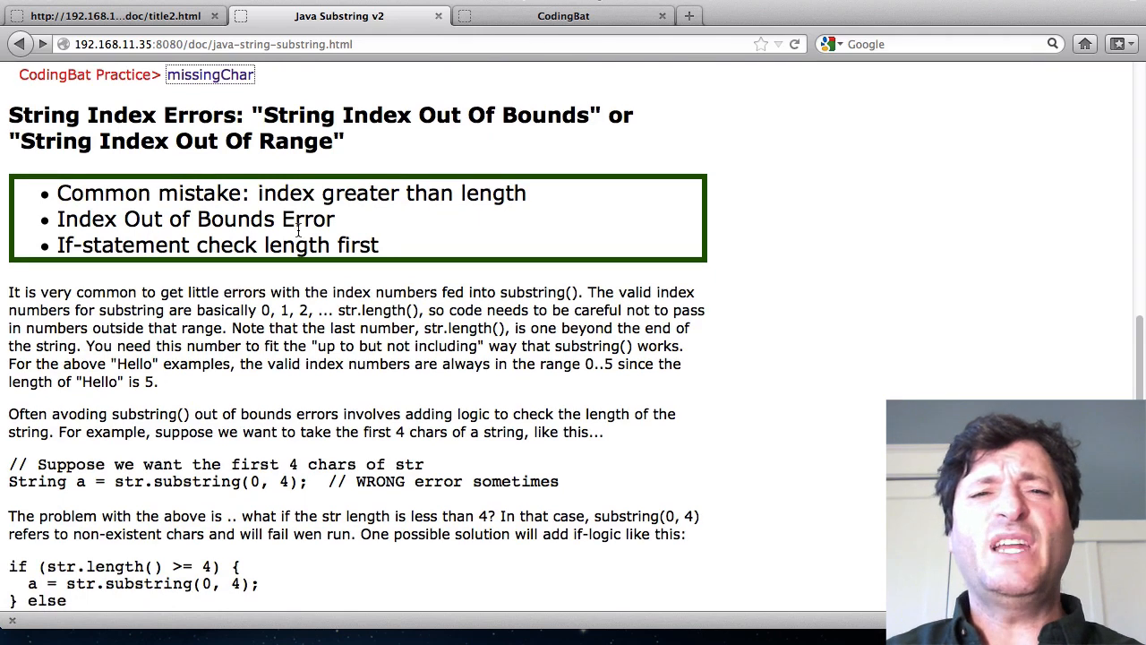
pyautogui.moveTo(265, 115); pyautogui.dragTo(502, 114)
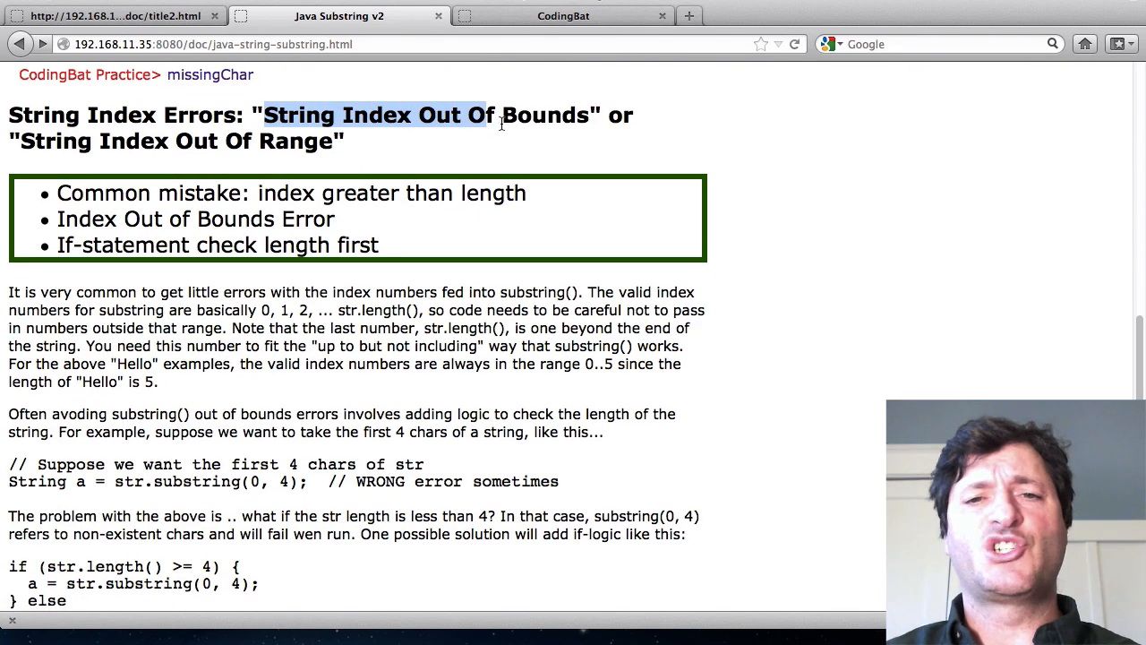
pyautogui.moveTo(484, 115); pyautogui.dragTo(591, 115)
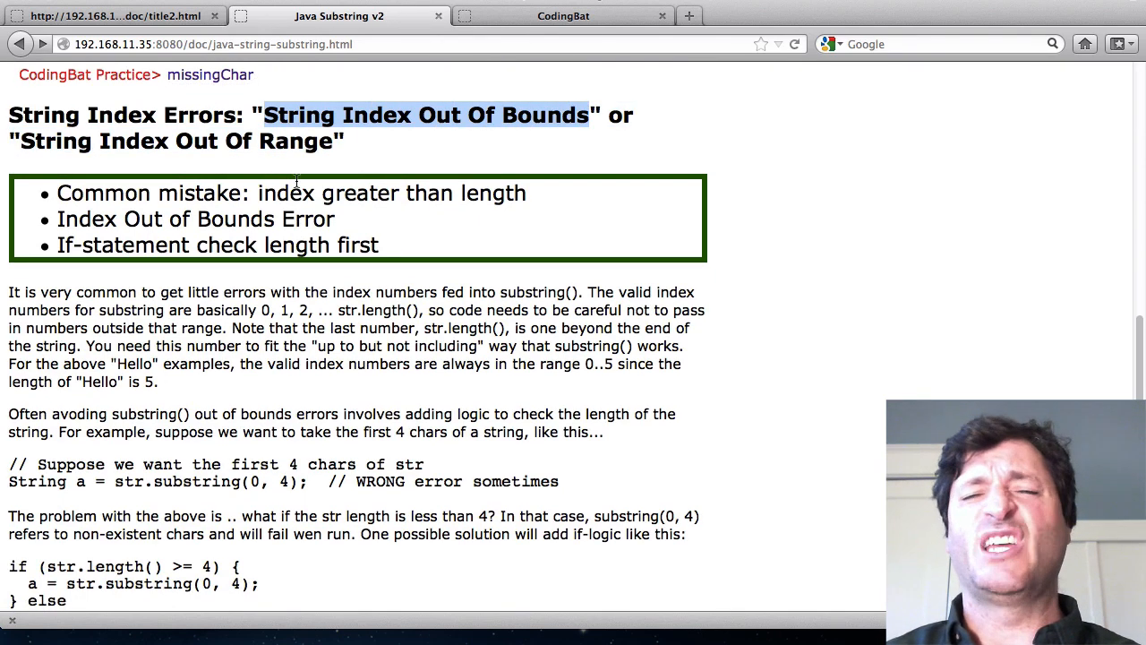
pyautogui.scroll(-3)
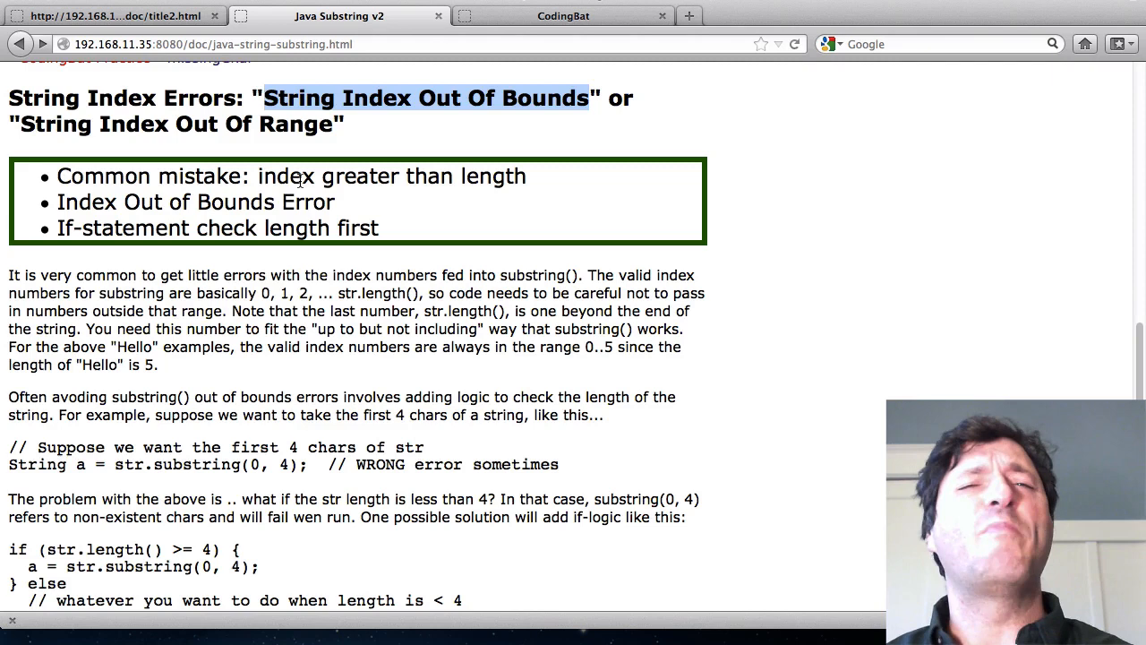
pyautogui.scroll(-3)
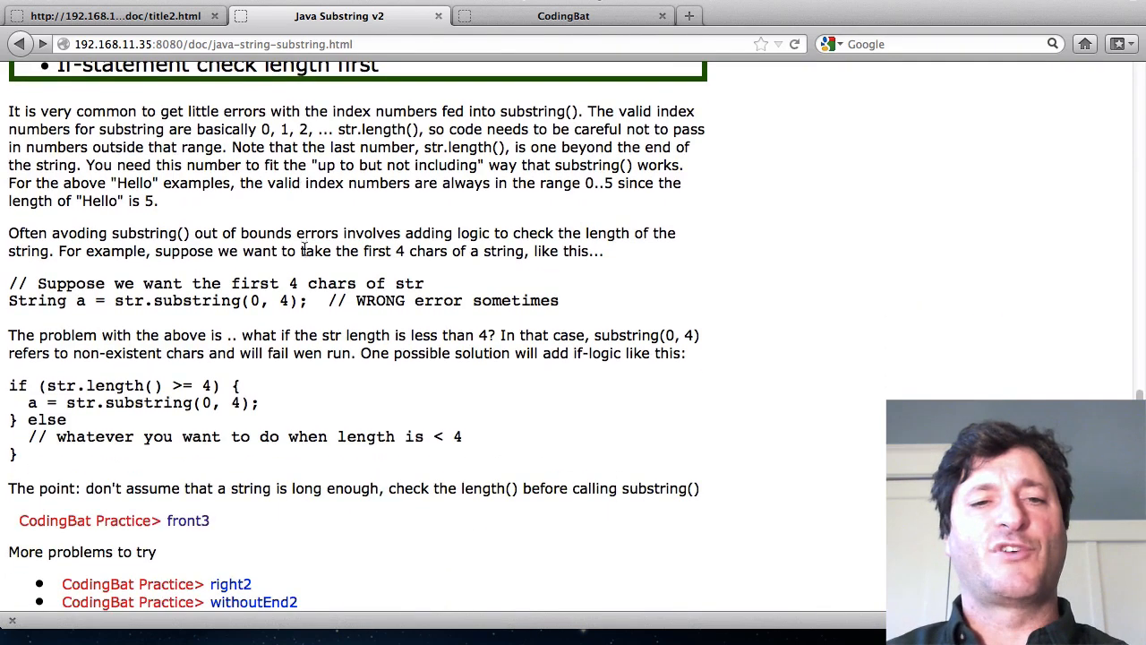
pyautogui.moveTo(122, 301); pyautogui.dragTo(305, 301)
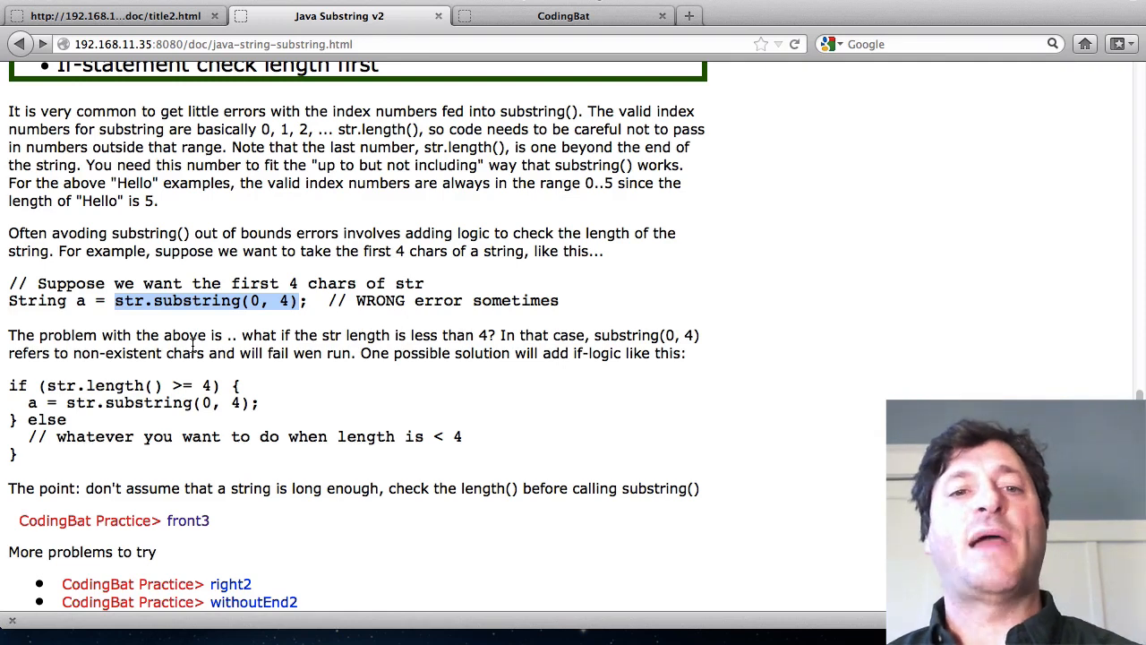
pyautogui.scroll(-3)
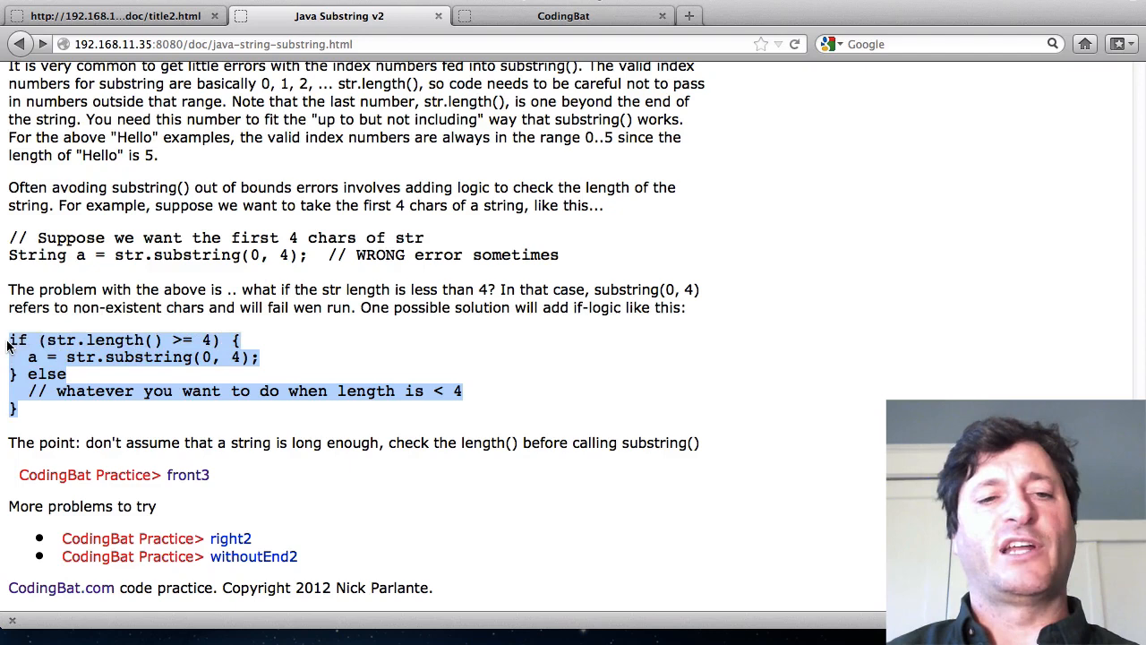
pyautogui.click(272, 359)
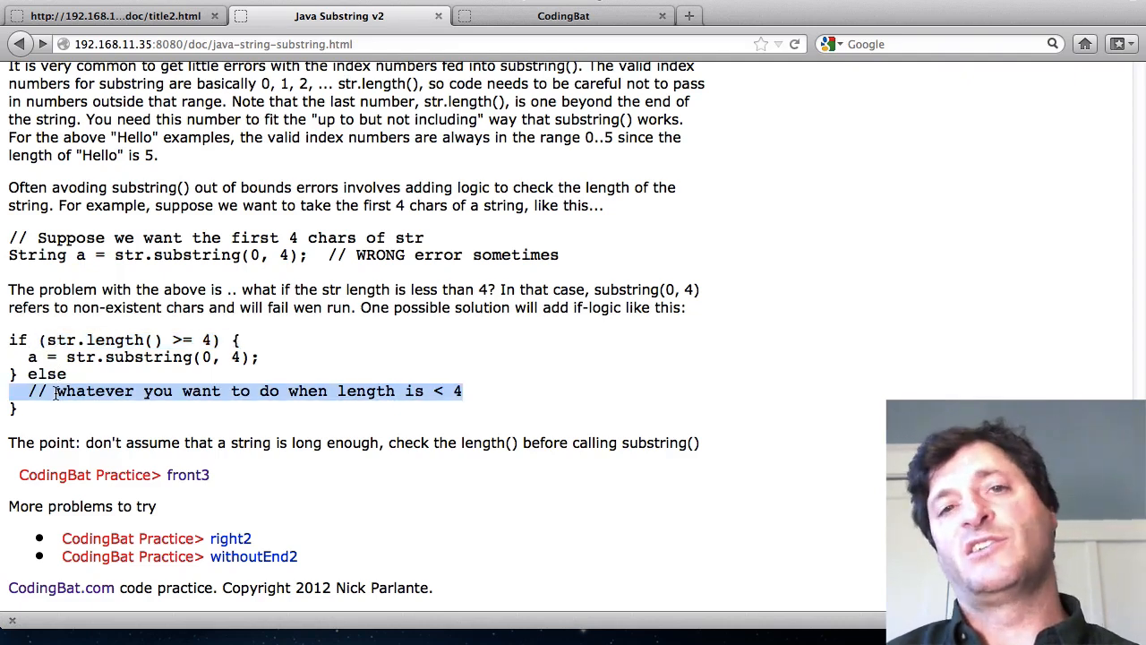
pyautogui.moveTo(100, 326)
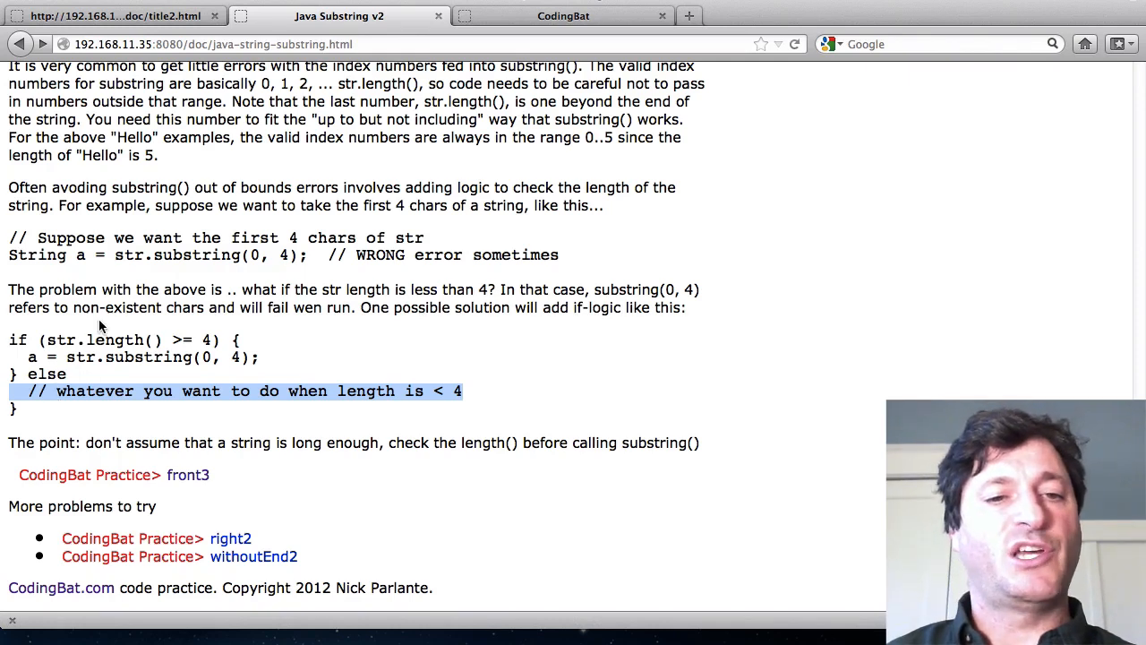
# Open the front3 practice problem and place the cursor in its empty method body.
pyautogui.click(186, 474)
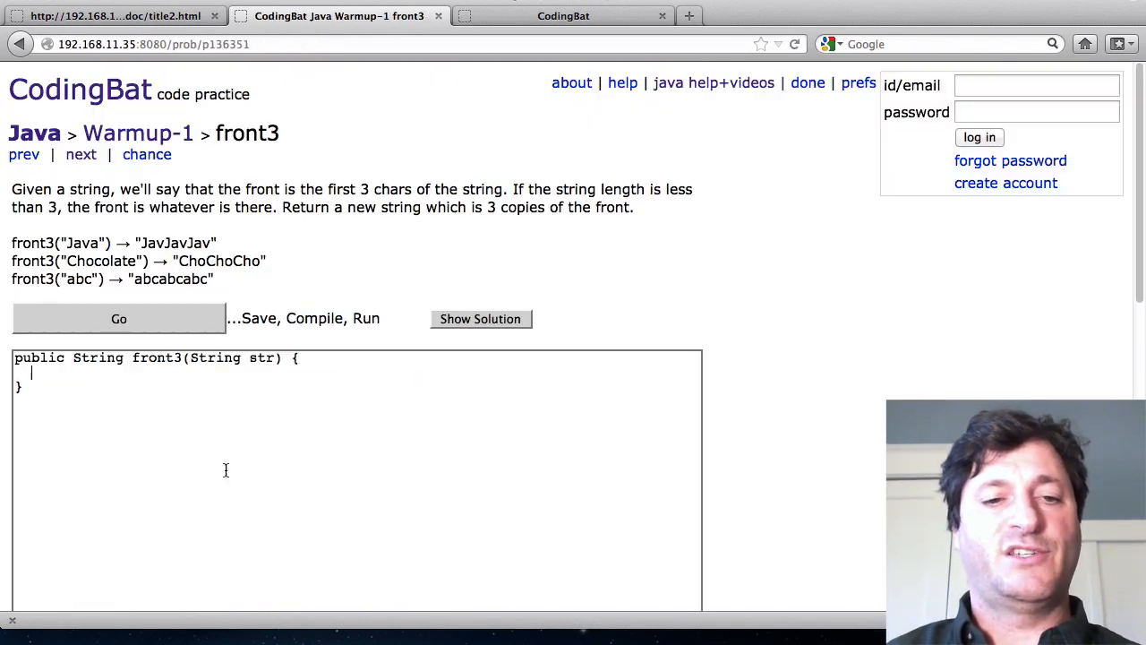
pyautogui.scroll(-3)
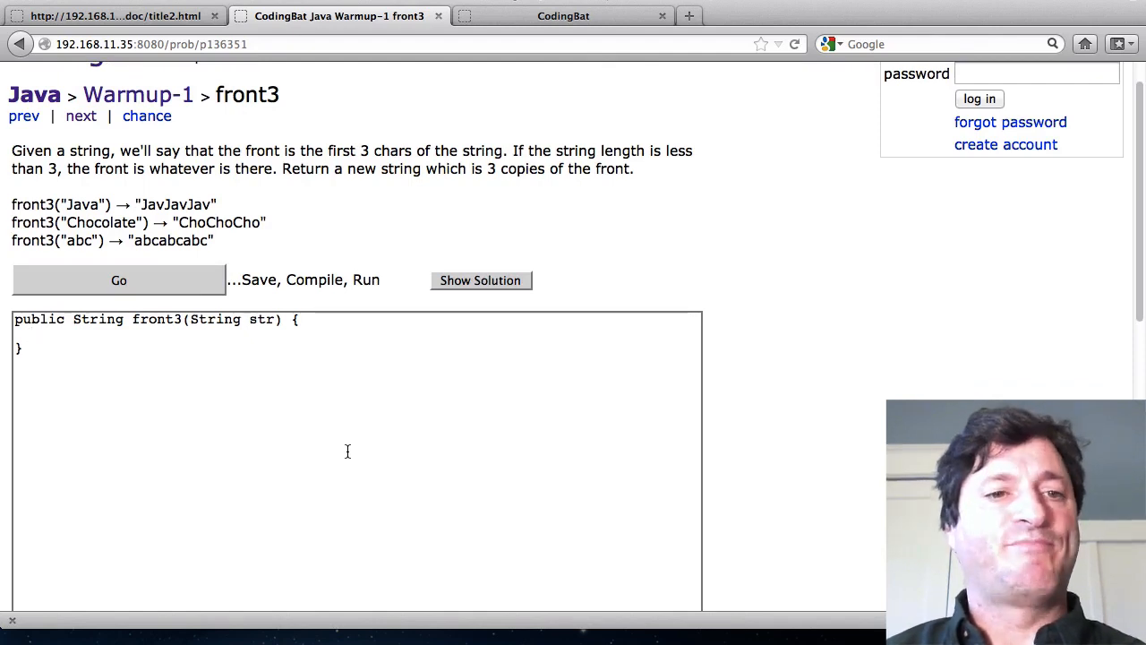
pyautogui.click(32, 333)
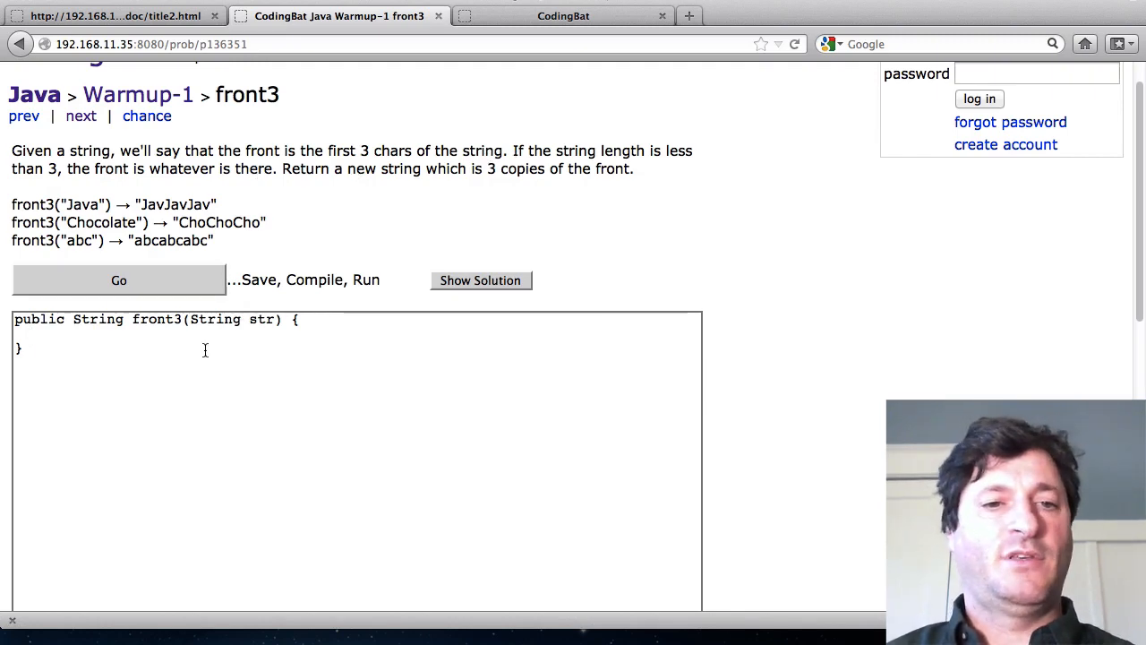
# Write front3 as front = str.substring(0, 3); return front; and run it, getting failures.
pyautogui.write('String front;')
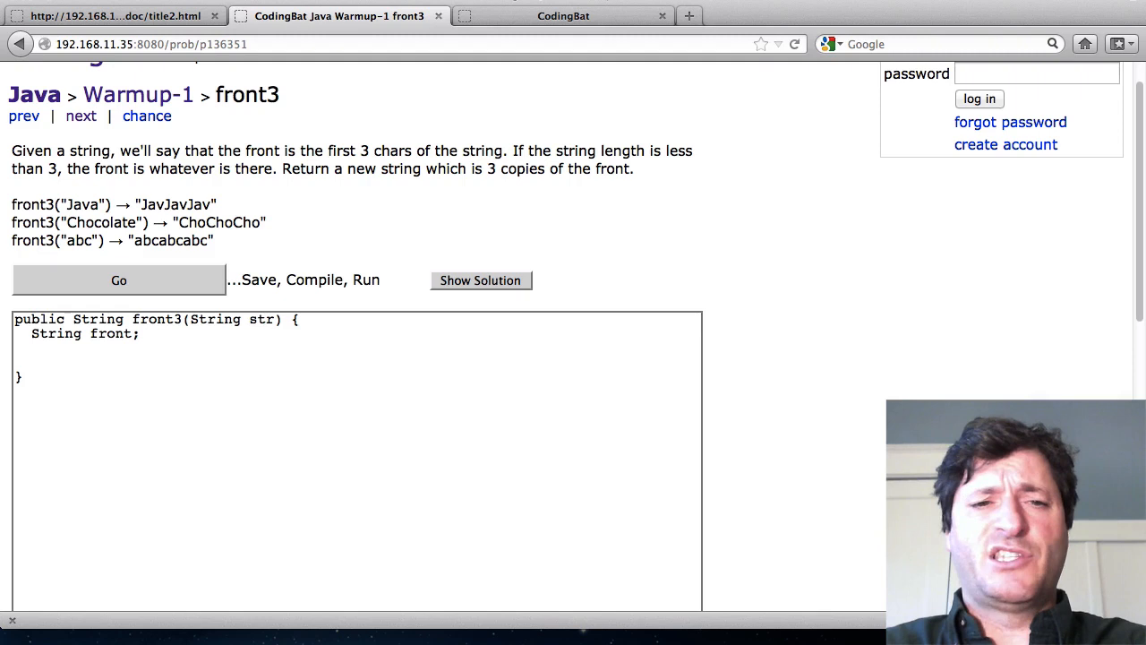
pyautogui.write('front =')
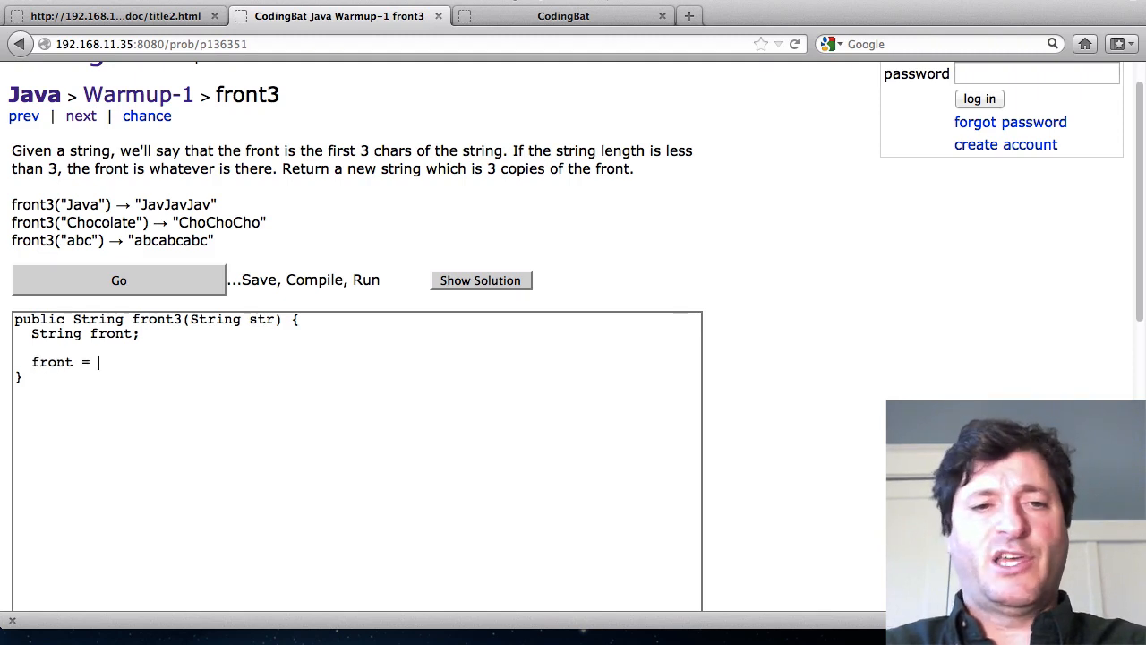
pyautogui.write('str.substr')
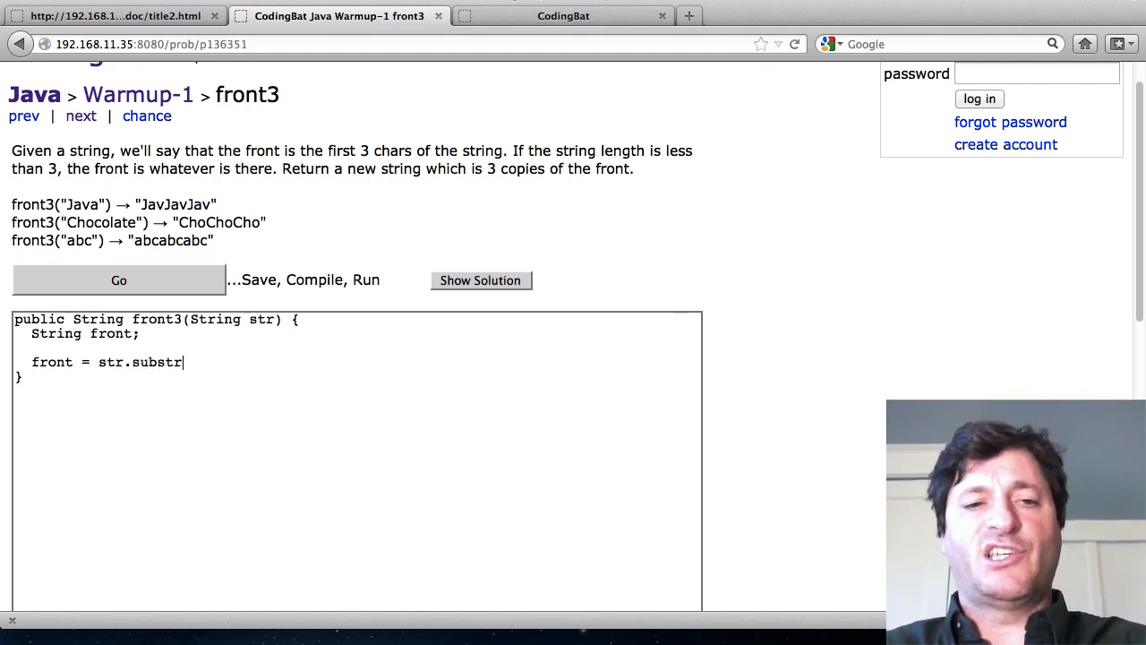
pyautogui.write('ing(0, 3')
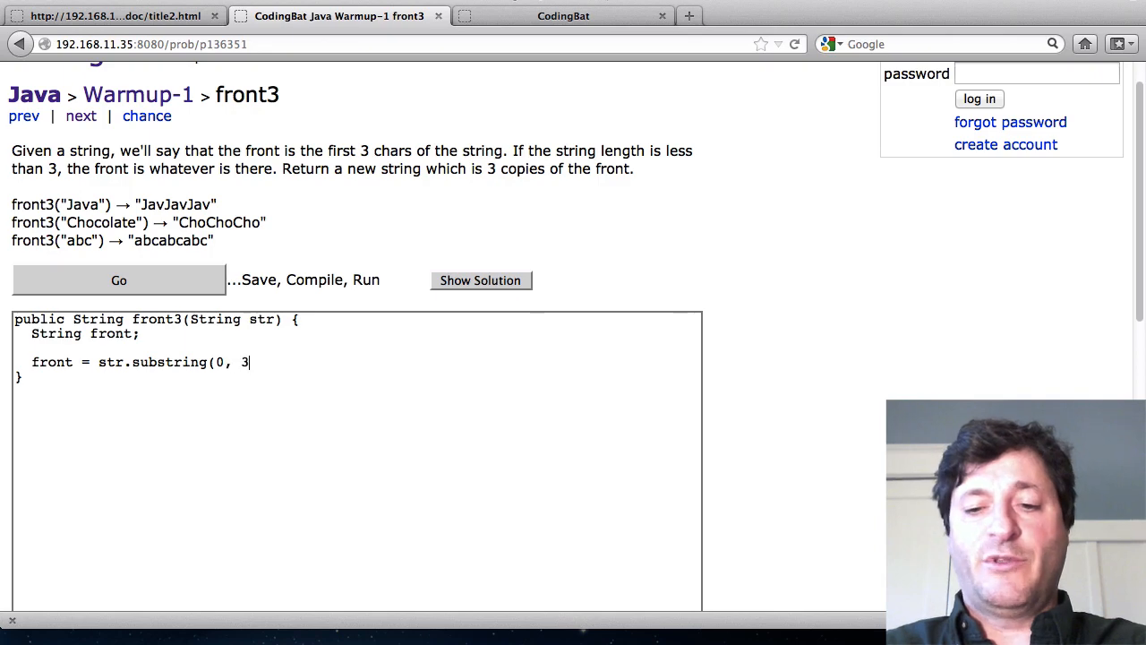
pyautogui.write(');')
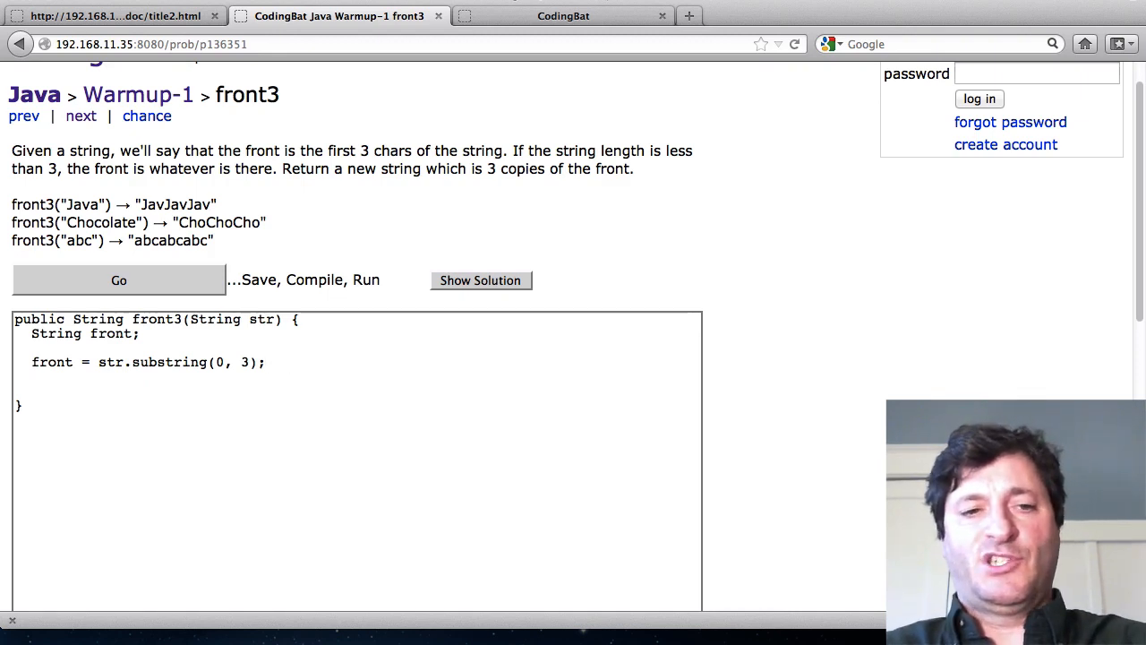
pyautogui.write('return')
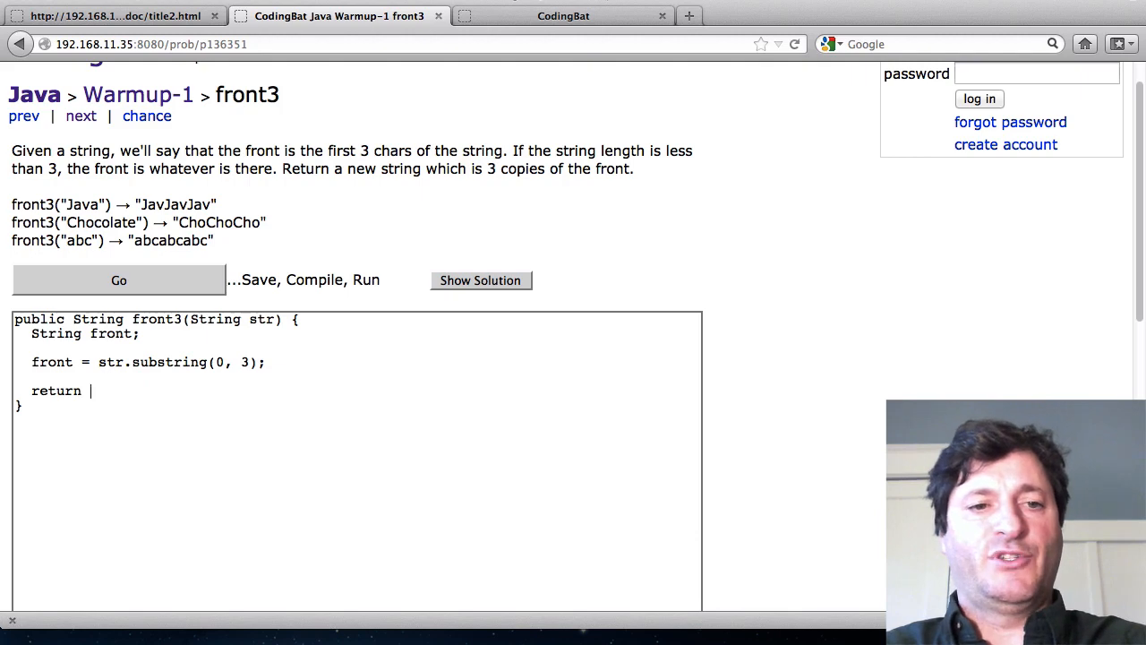
pyautogui.write('front;')
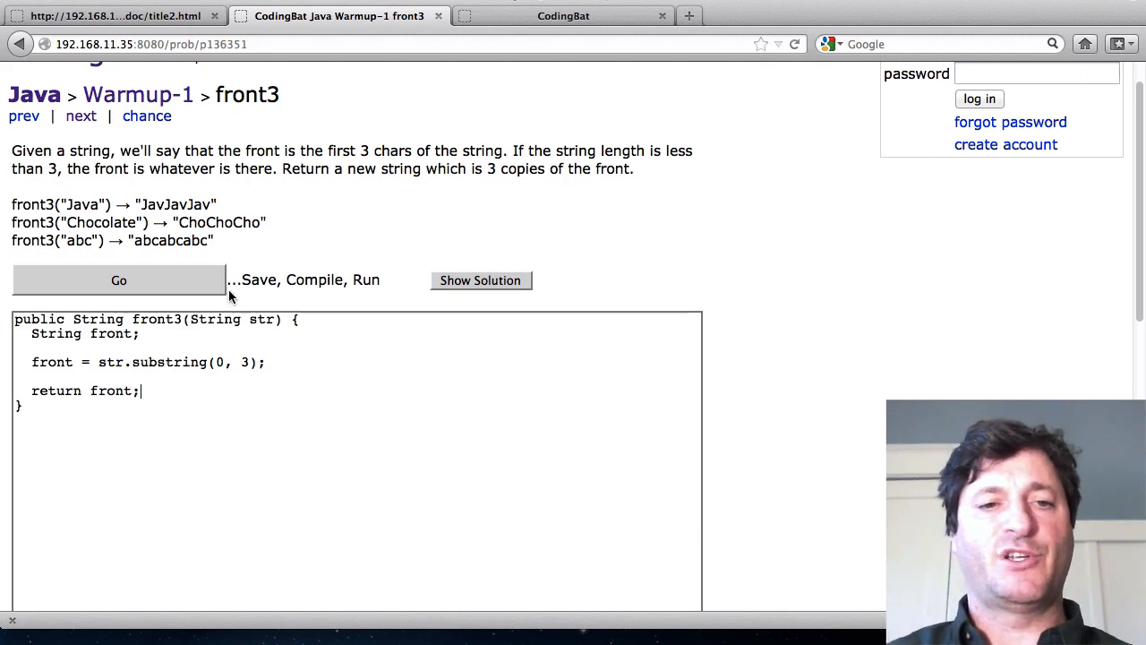
pyautogui.click(118, 279)
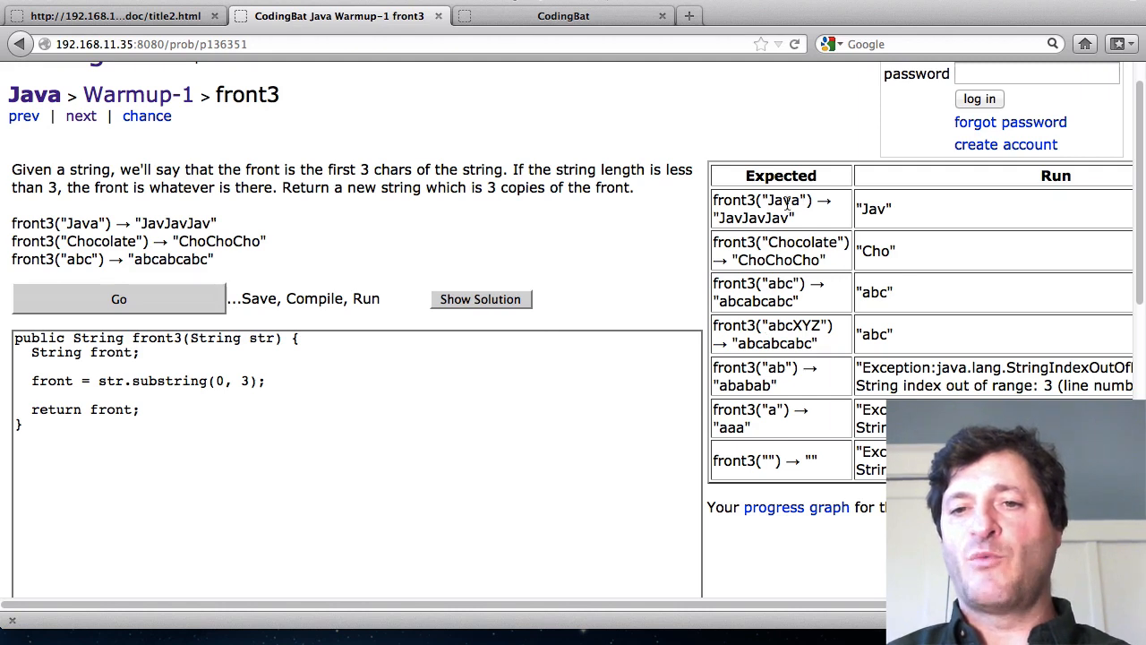
# Open an empty line just above the front = str.substring(0, 3); assignment.
pyautogui.doubleClick(803, 242)
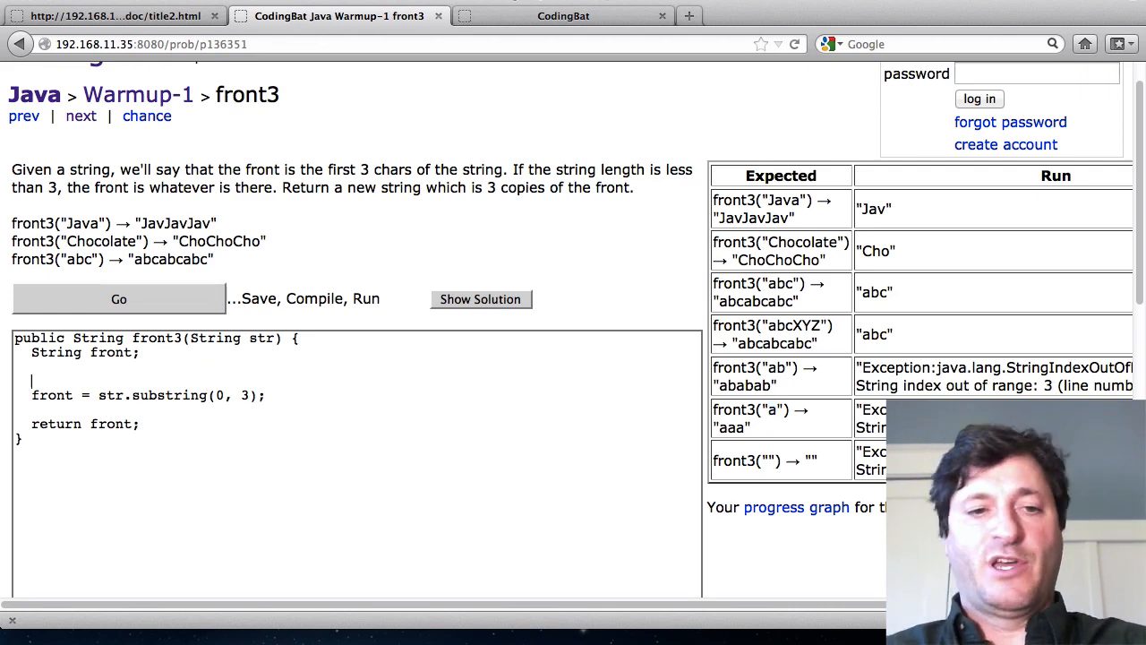
# Wrap the substring assignment in if (str.length() >= 3) { } and run, hitting a compile error.
pyautogui.write('if (str.')
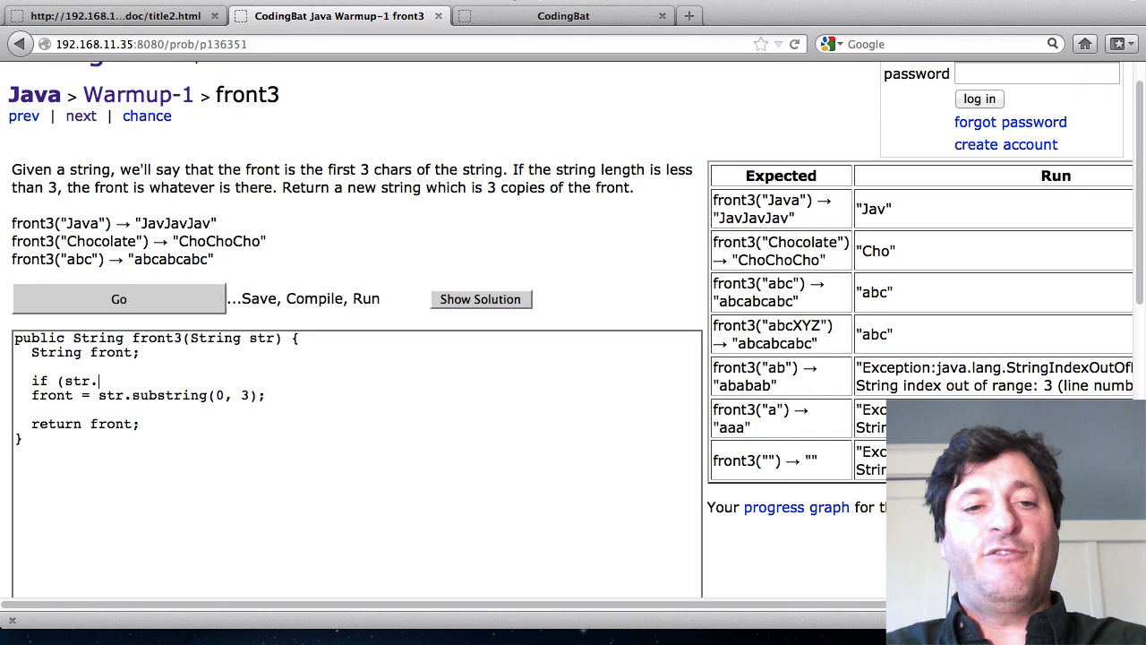
pyautogui.write('length()')
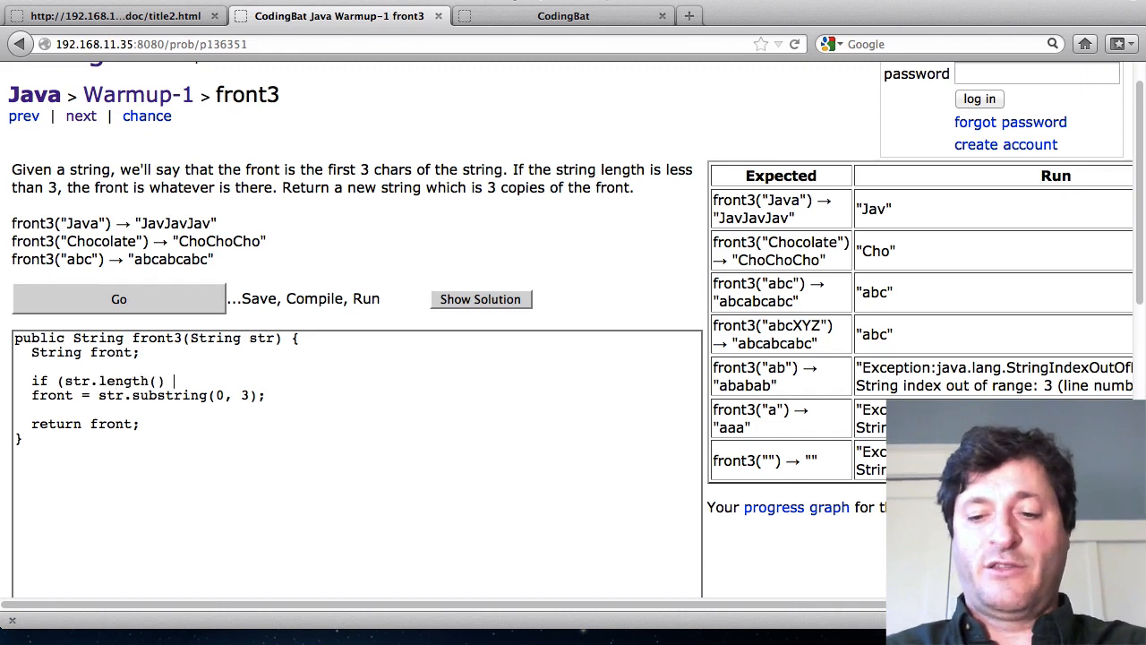
pyautogui.write('>= 3) {')
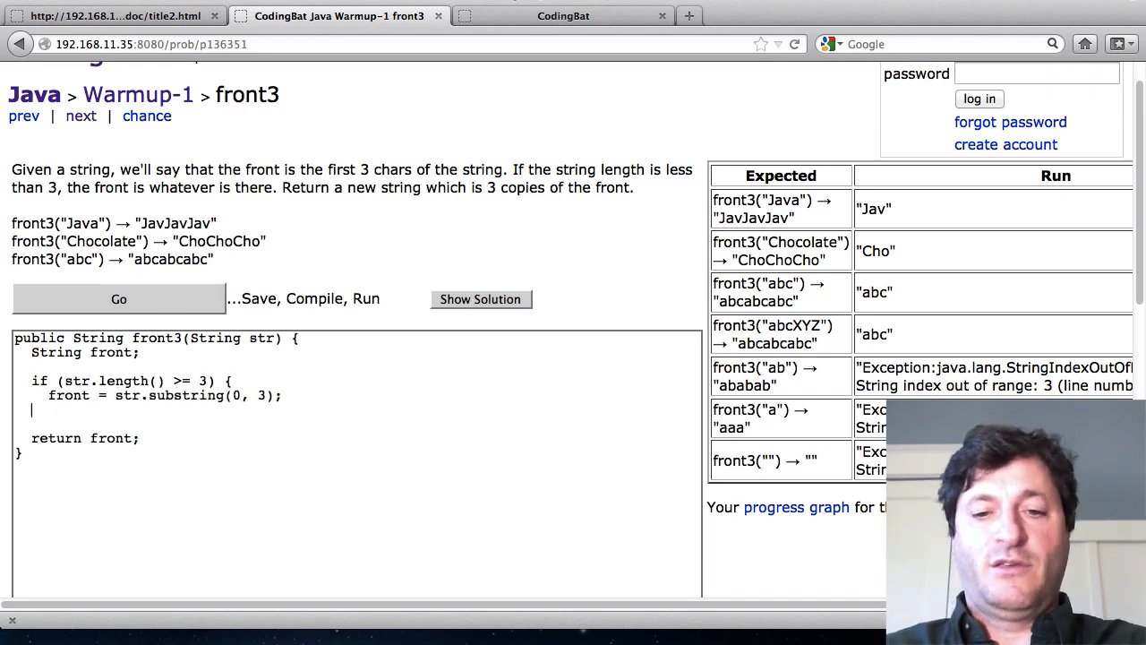
pyautogui.write('}')
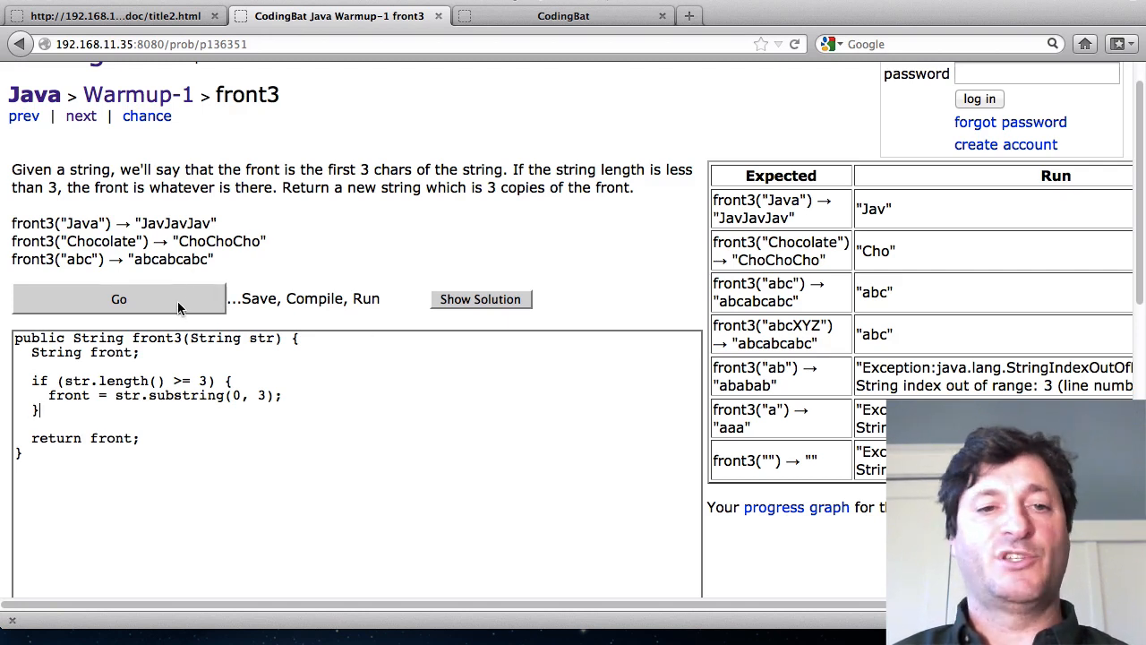
pyautogui.click(118, 298)
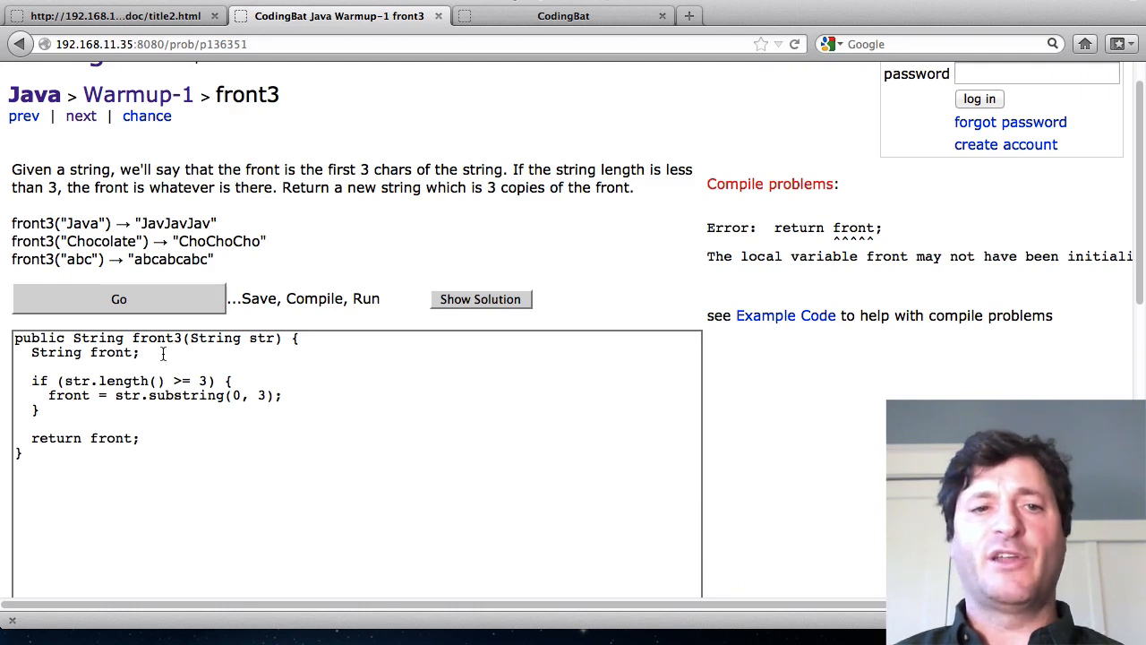
# Inspect the front declaration and the guarded substring assignment named in the error.
pyautogui.doubleClick(111, 351)
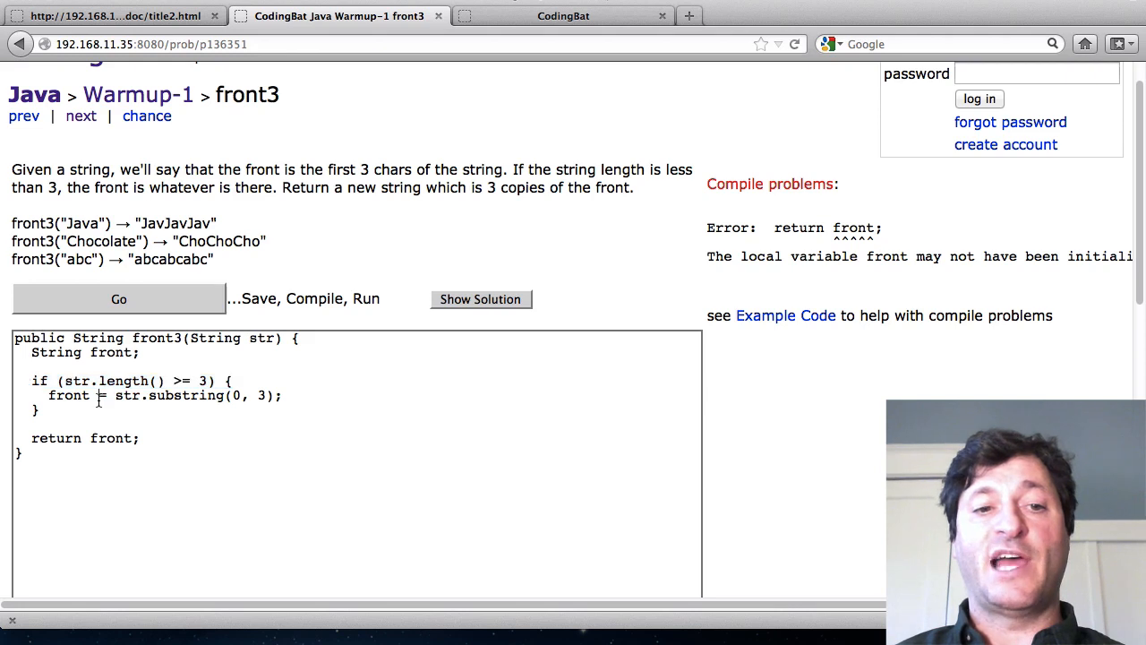
pyautogui.tripleClick(165, 395)
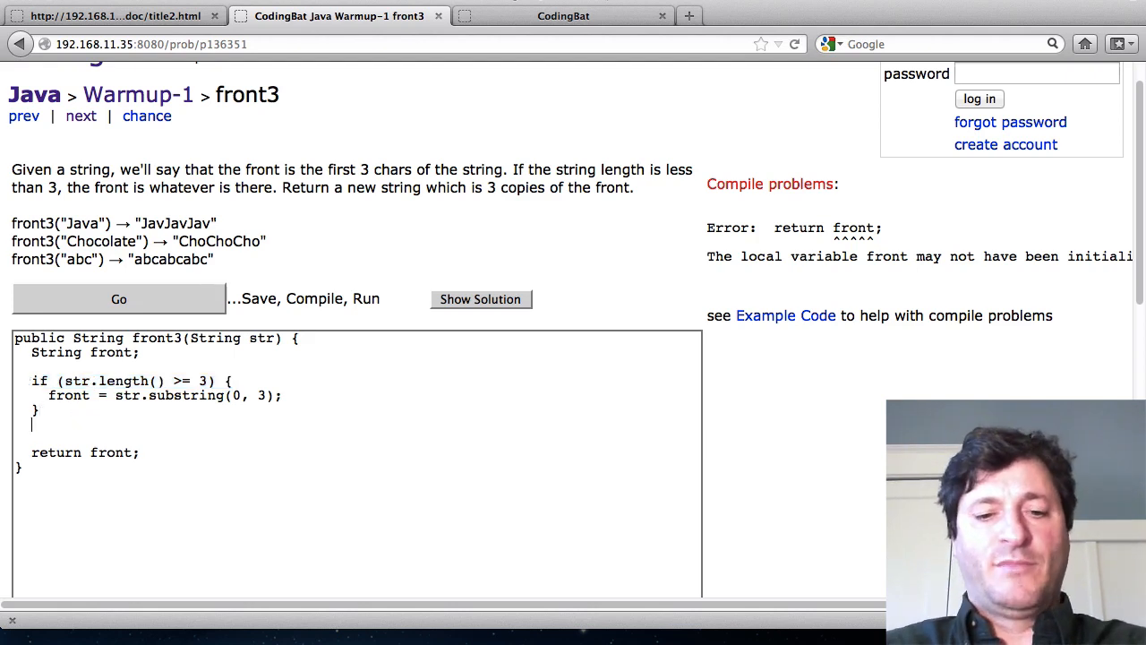
# Add an else branch that sets front = str; after the if block.
pyautogui.write('else')
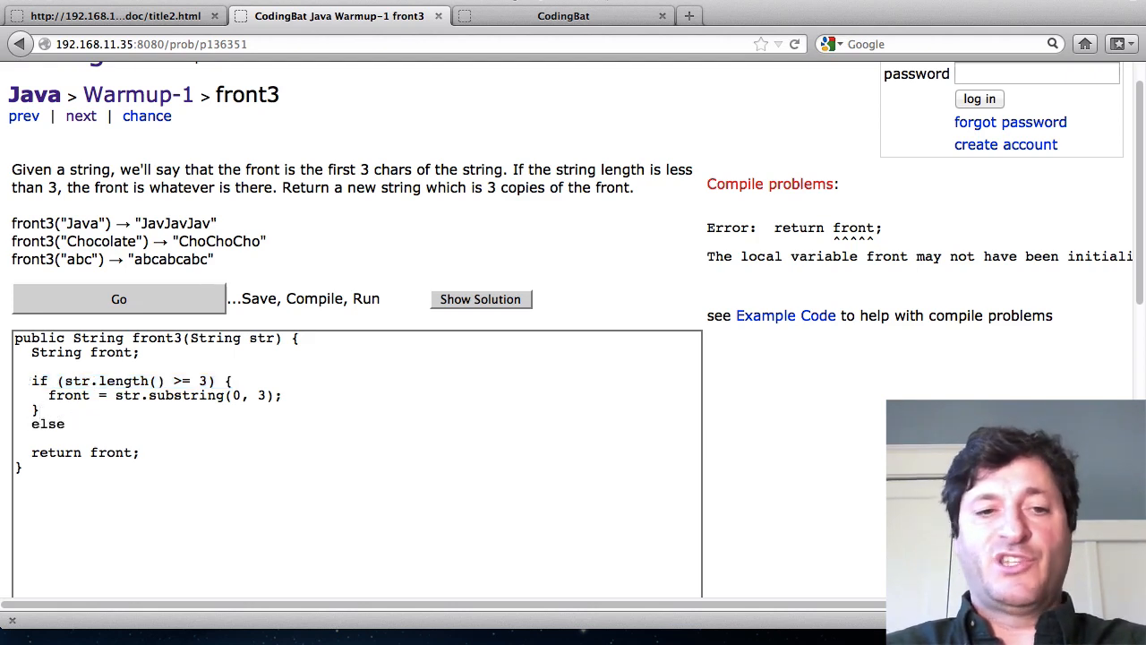
pyautogui.write('{')
pyautogui.write('}')
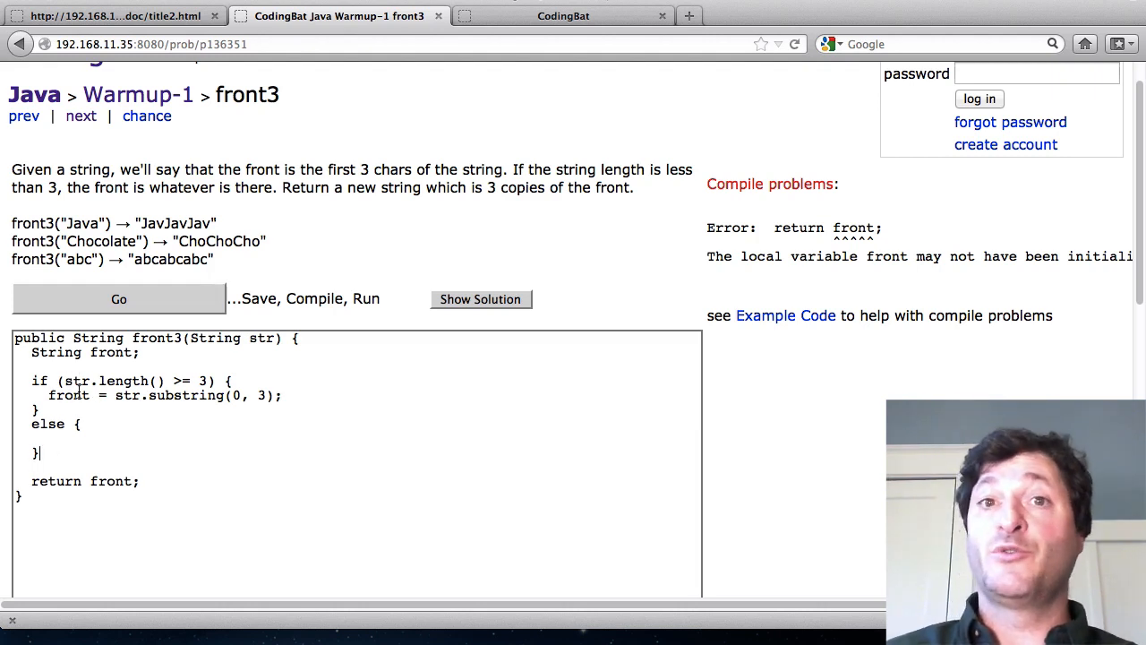
pyautogui.doubleClick(161, 395)
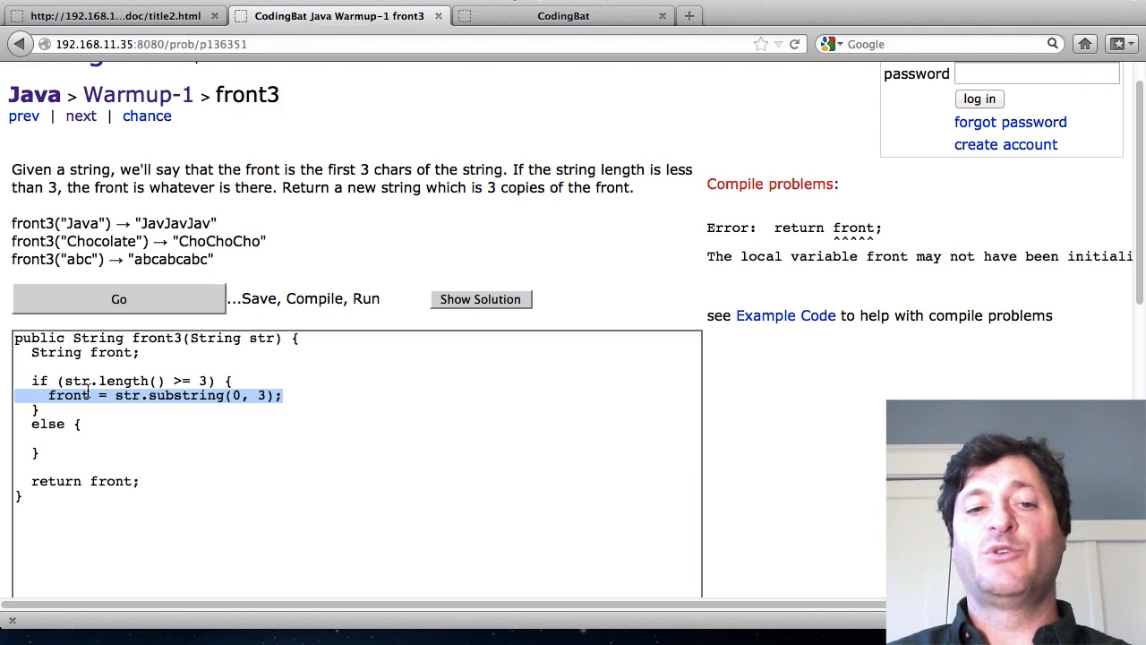
pyautogui.click(50, 437)
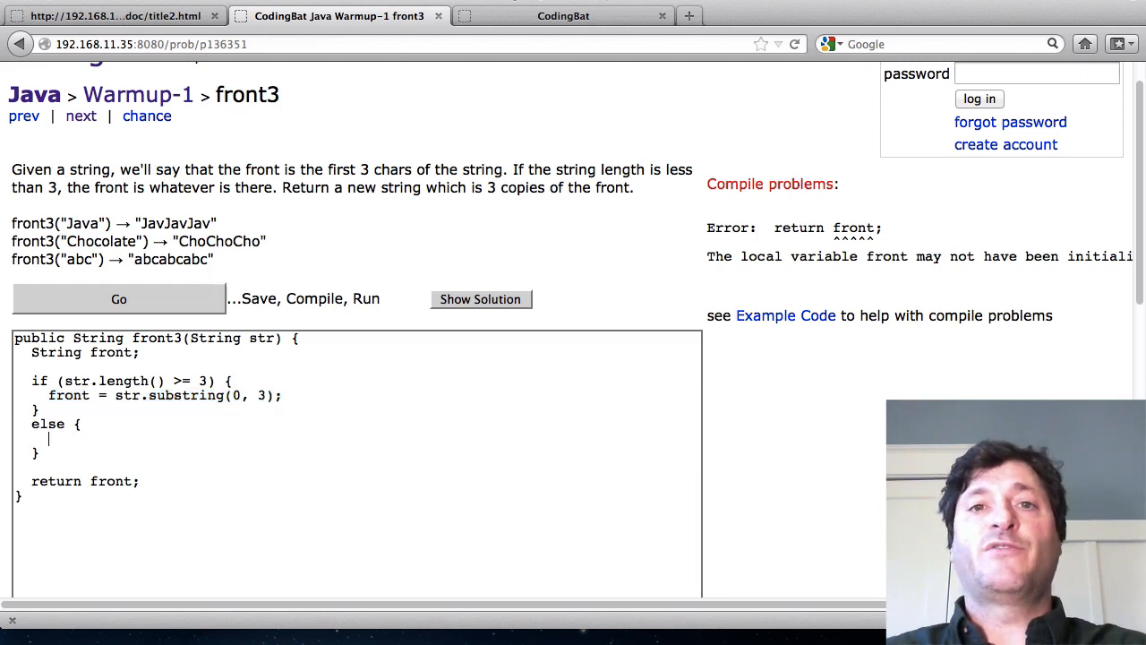
pyautogui.write('fr')
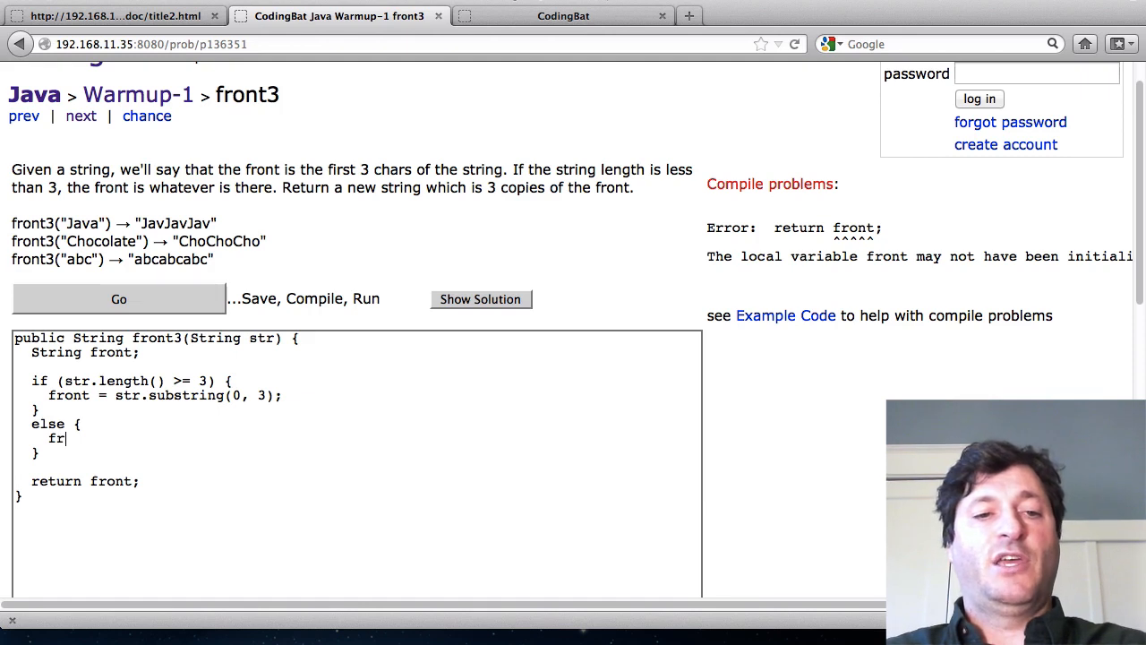
pyautogui.write('ont = str;')
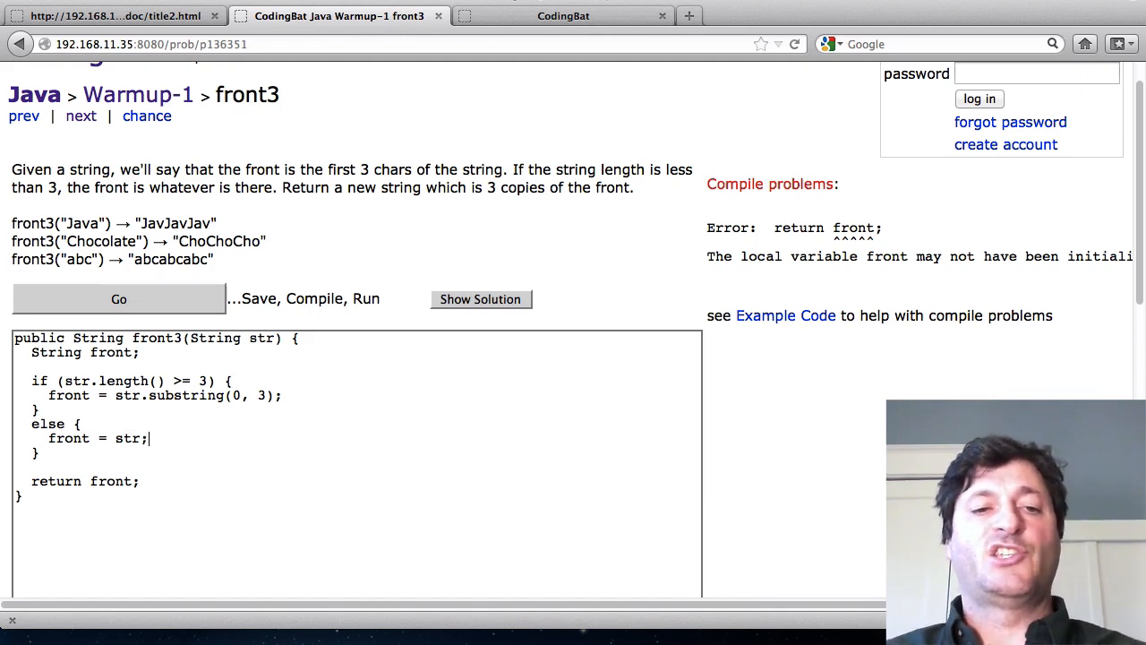
# Change the return to front + front + front; so every front3 test passes.
pyautogui.doubleClick(128, 437)
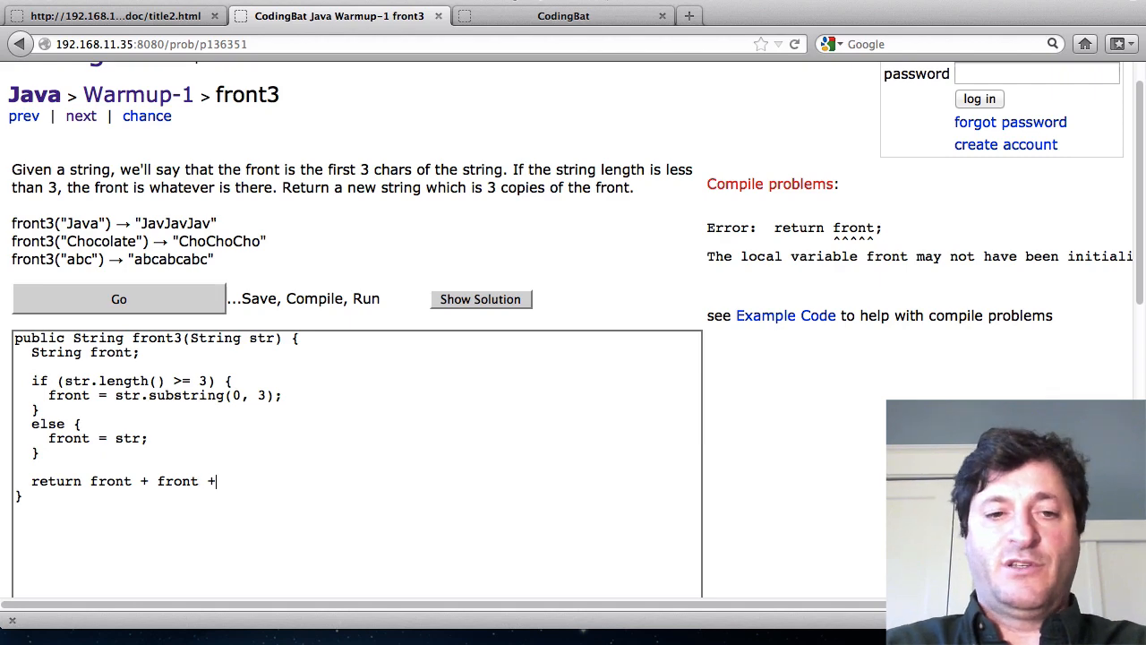
pyautogui.write('front;')
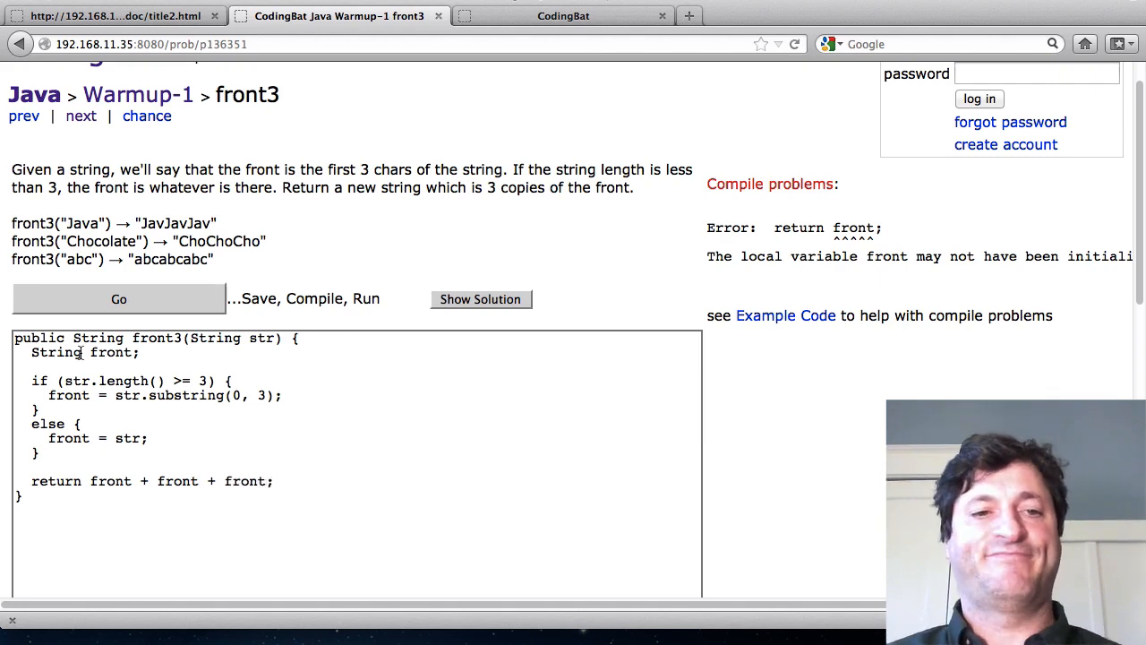
pyautogui.click(118, 298)
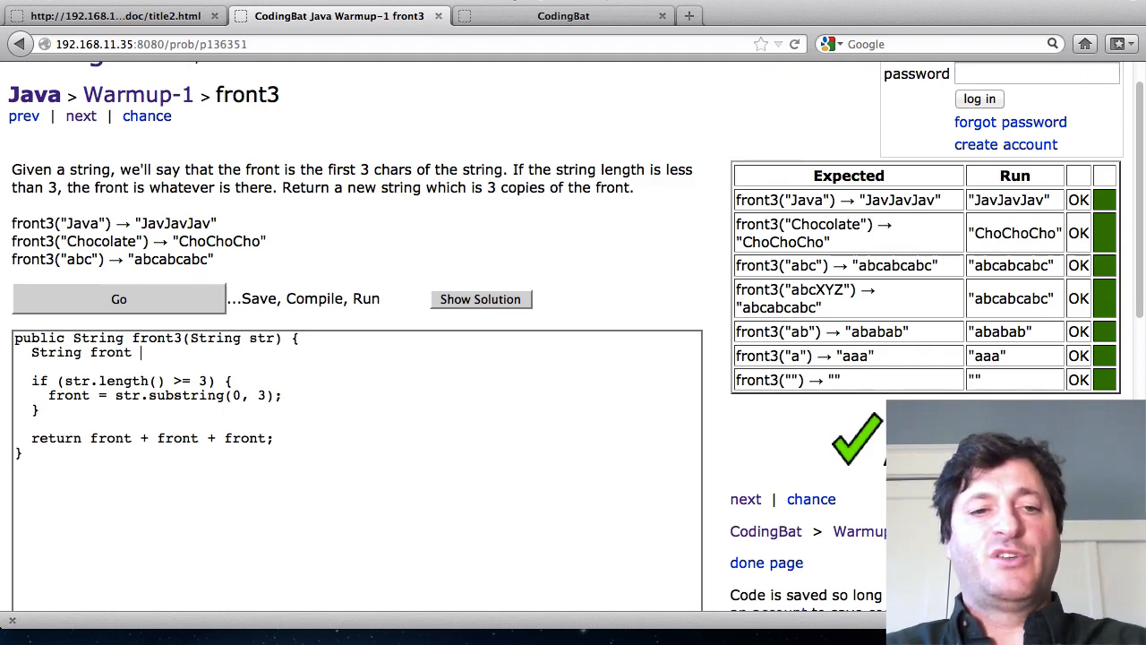
# Rewrite the declaration as String front = str; replacing the dropped else branch.
pyautogui.moveTo(32, 351); pyautogui.dragTo(132, 351)
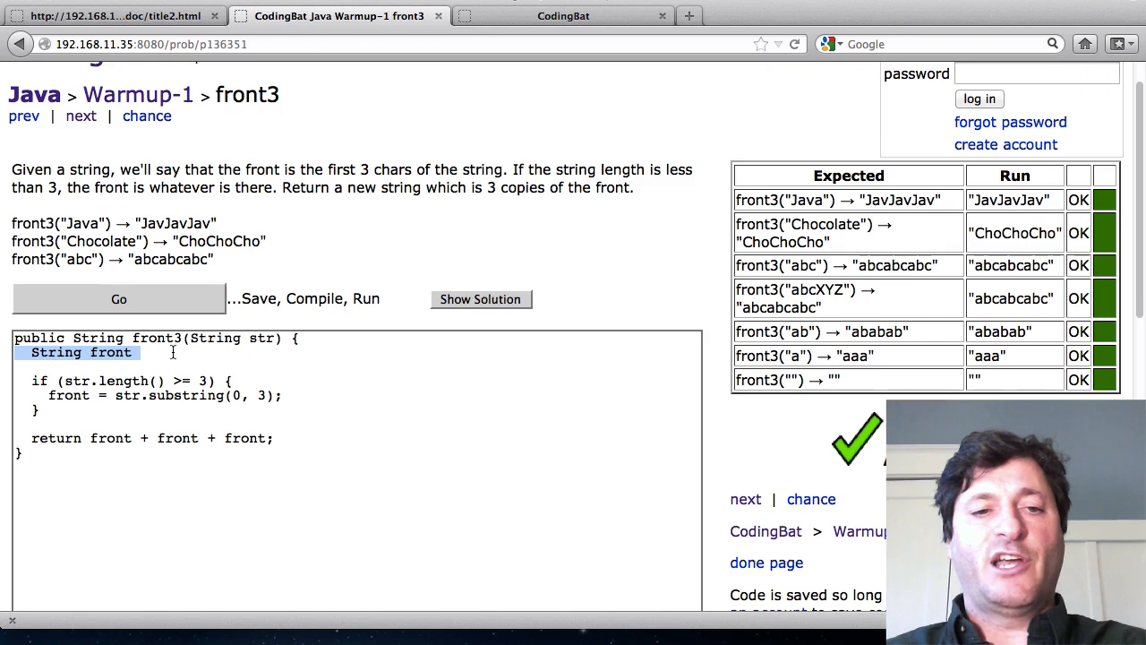
pyautogui.write('= st')
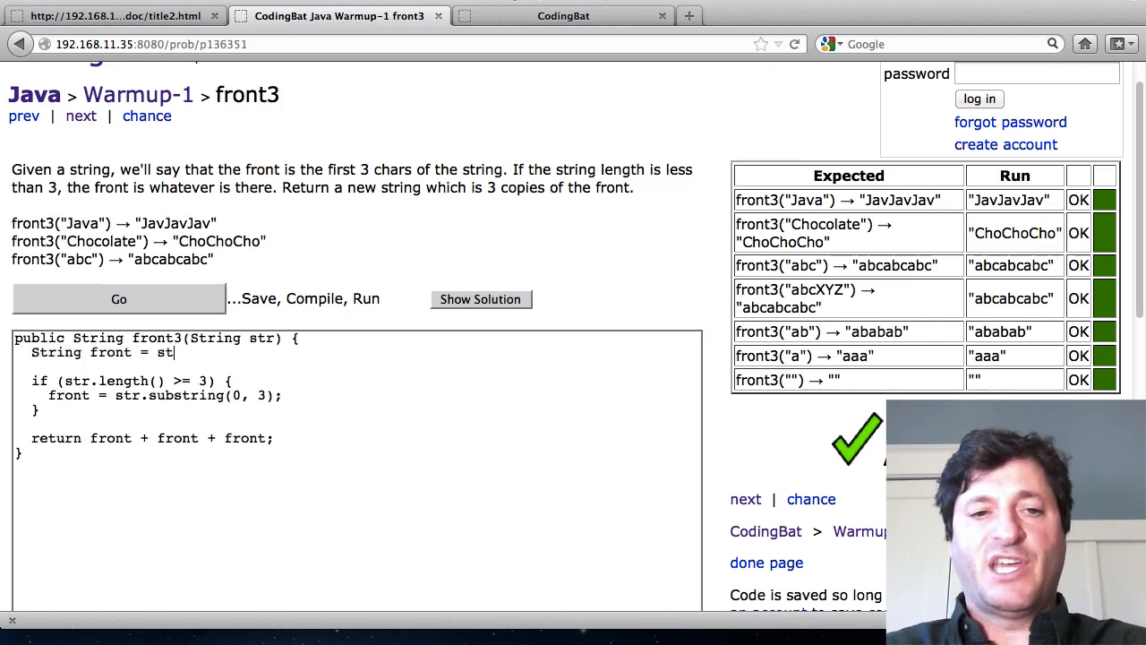
pyautogui.write('r;')
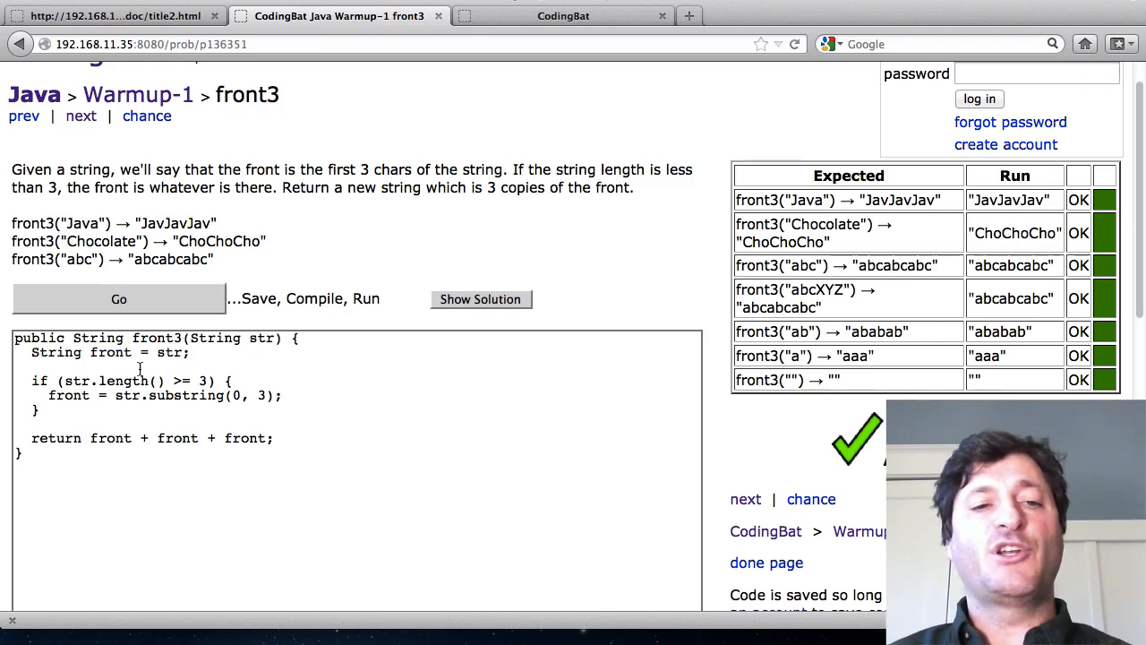
pyautogui.doubleClick(111, 351)
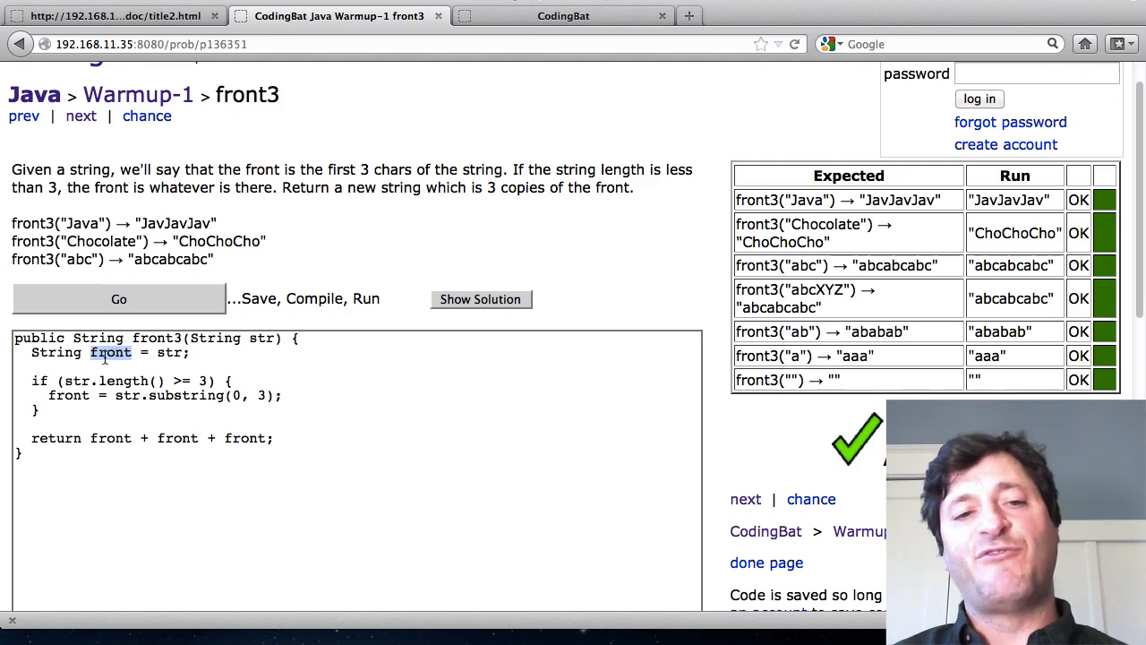